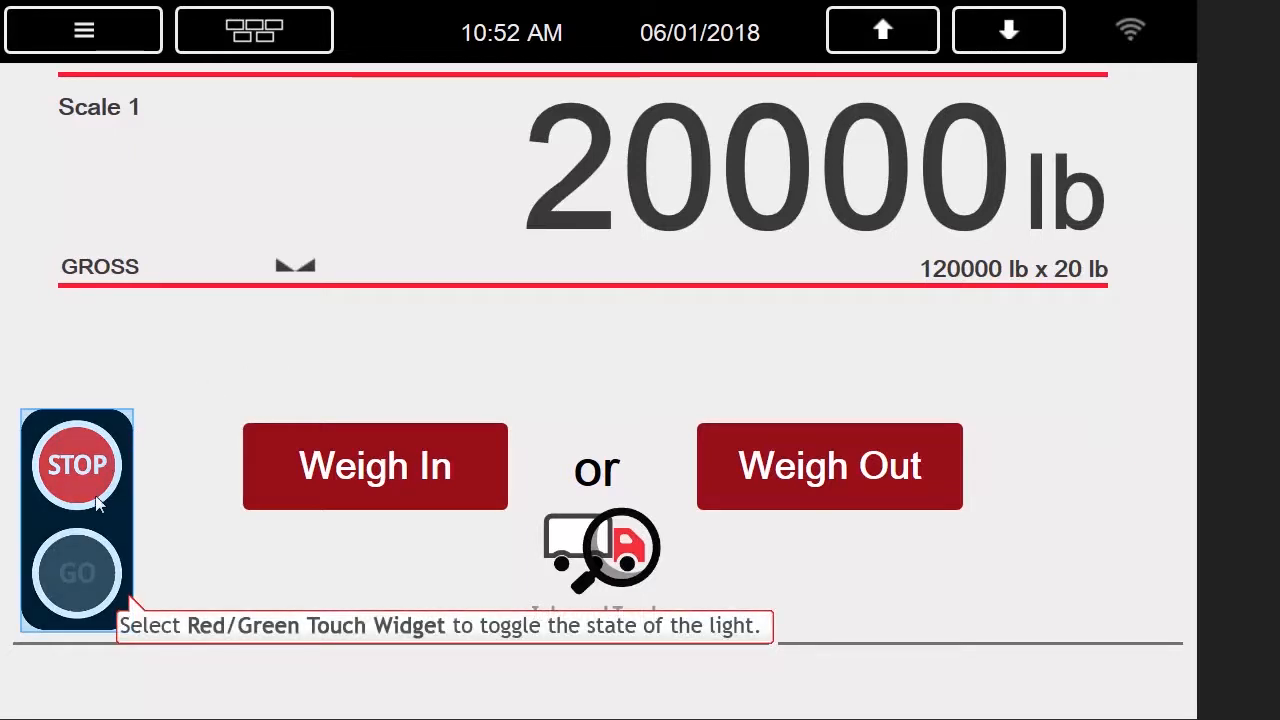
Switch the light to GO and weigh in truck ID 1 at 20000 lb.
left_click(76, 572)
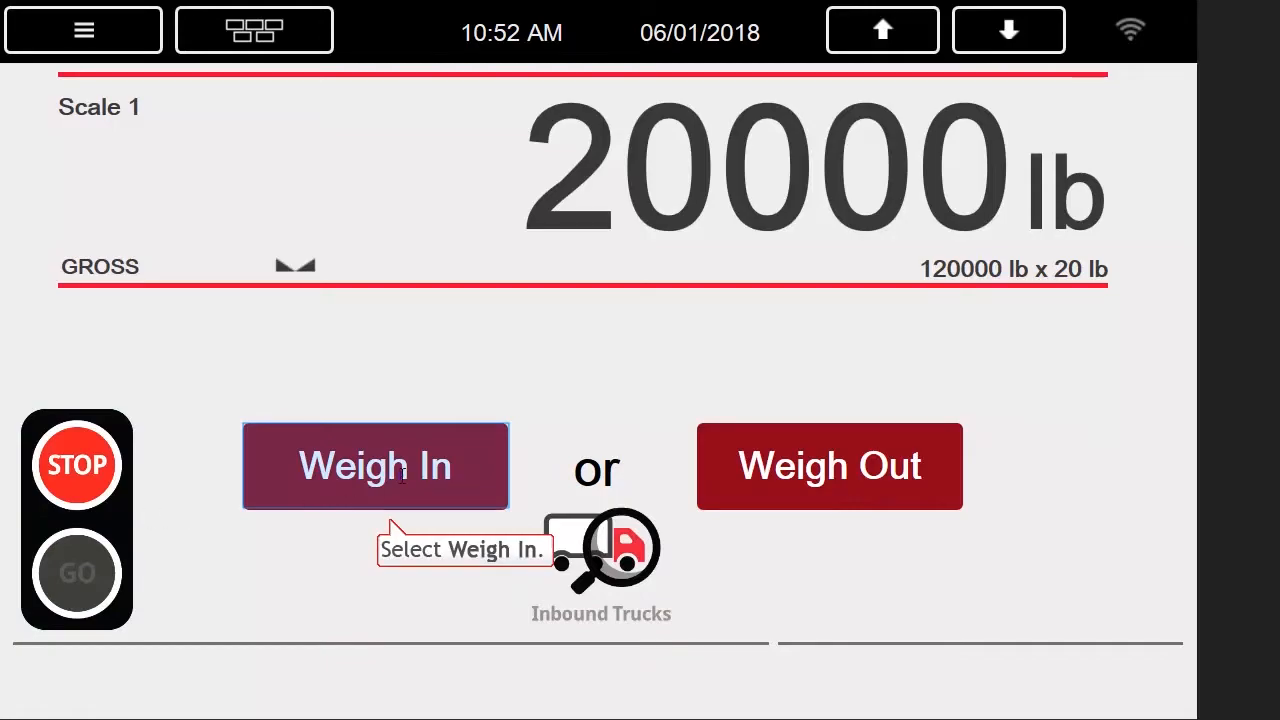
left_click(376, 464)
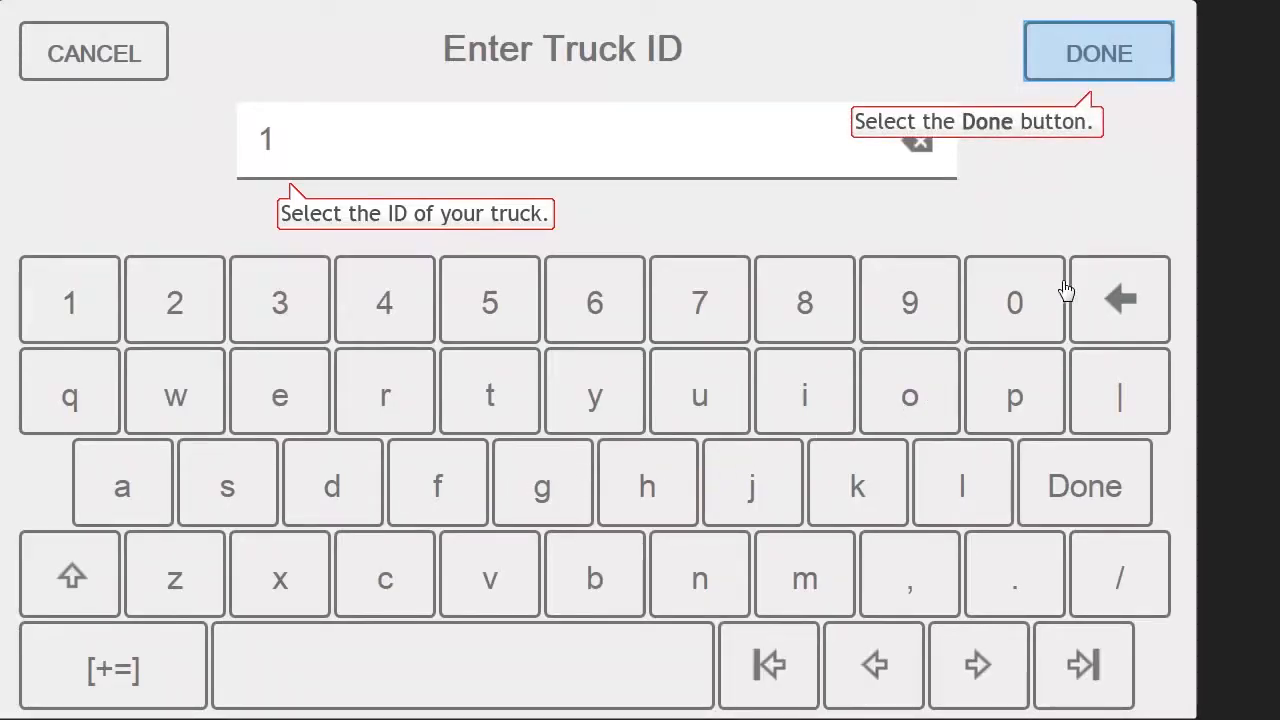
left_click(1098, 52)
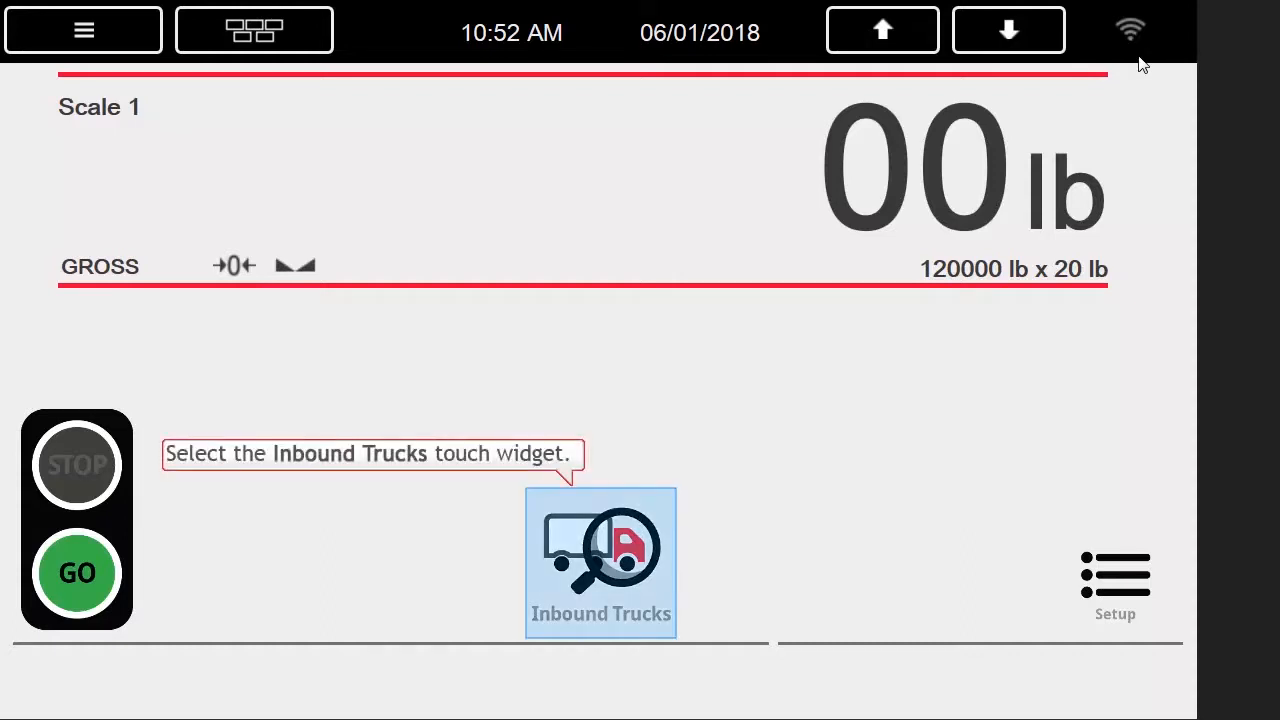
left_click(600, 562)
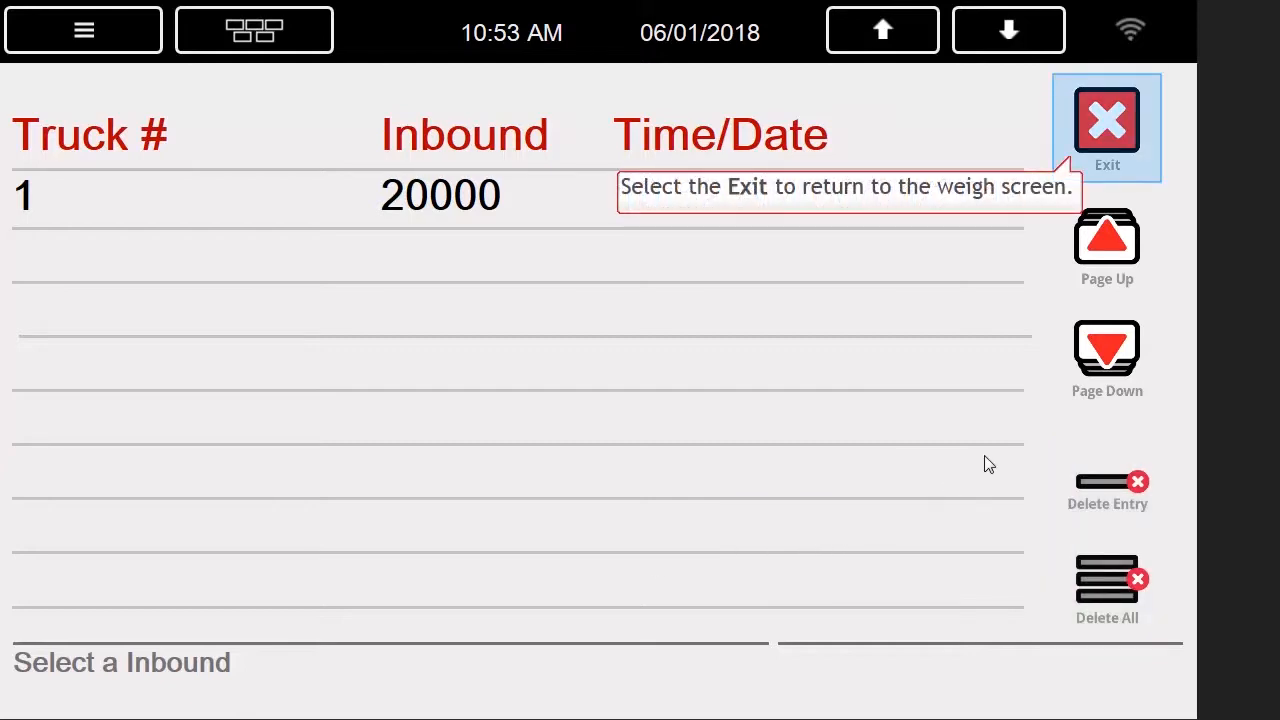
left_click(1106, 128)
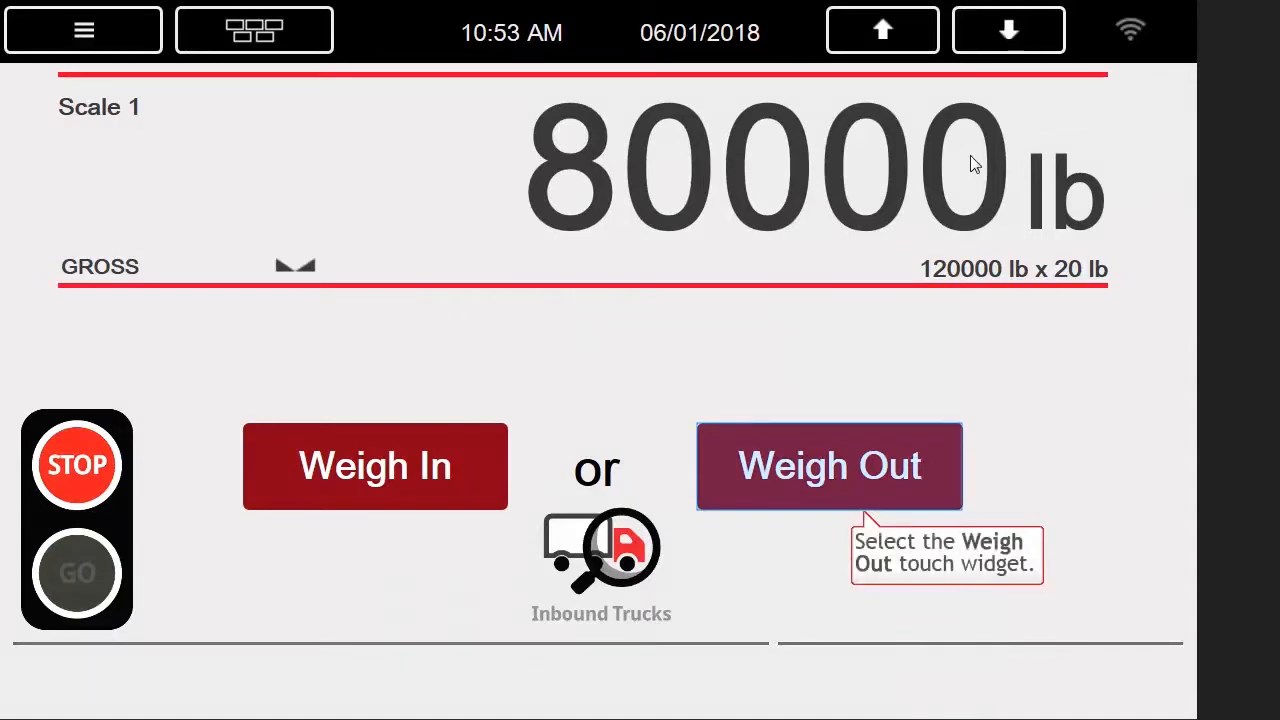
mouse_move(852, 478)
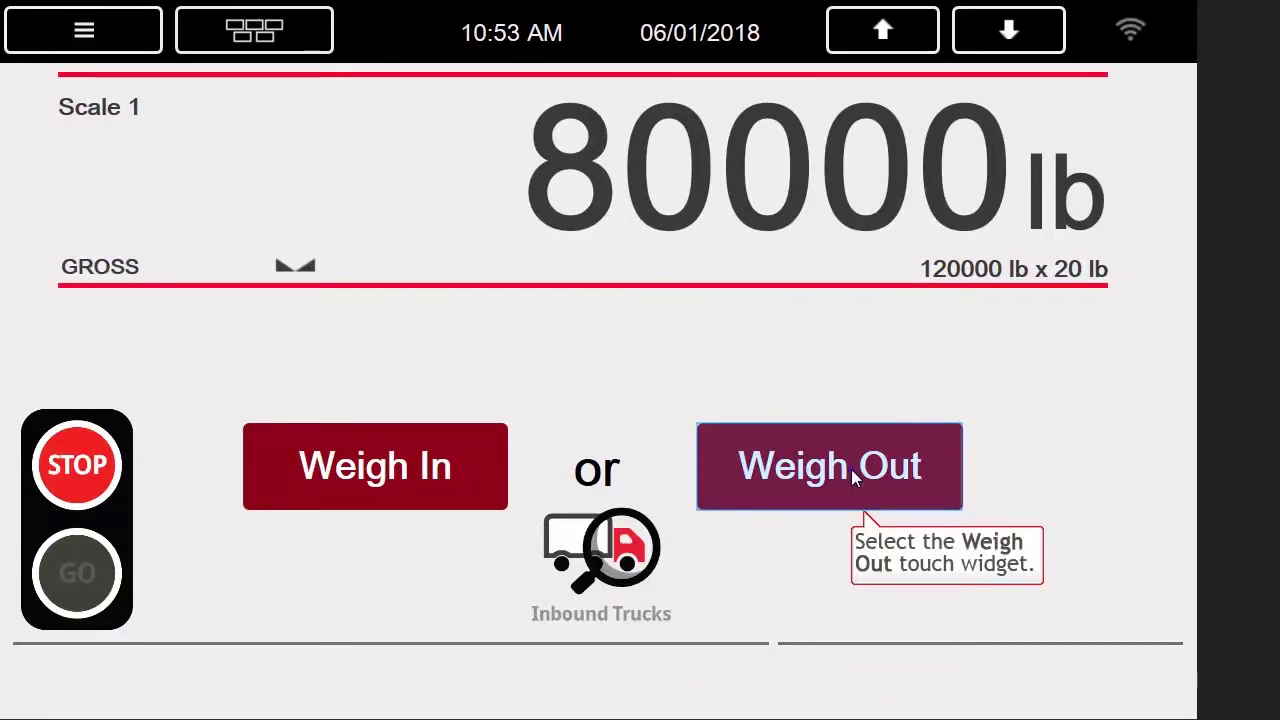
Weigh out truck ID 1 at 80000 lb.
left_click(828, 466)
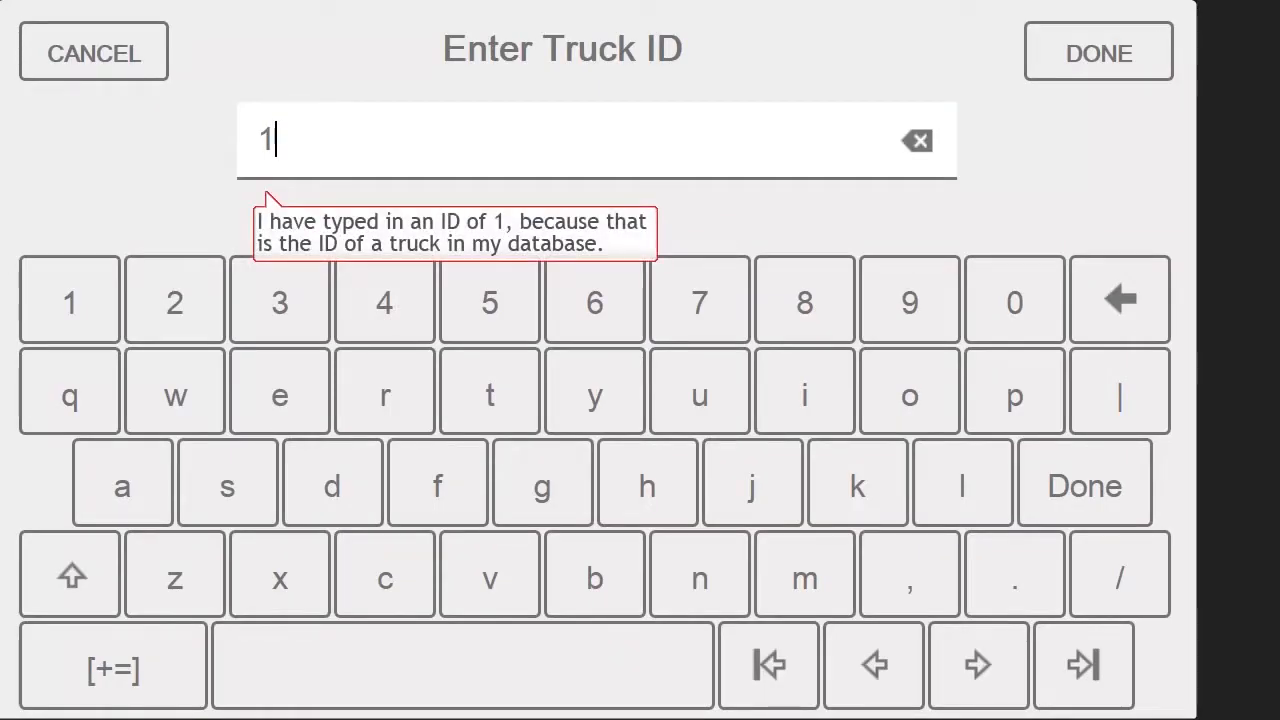
mouse_move(856, 478)
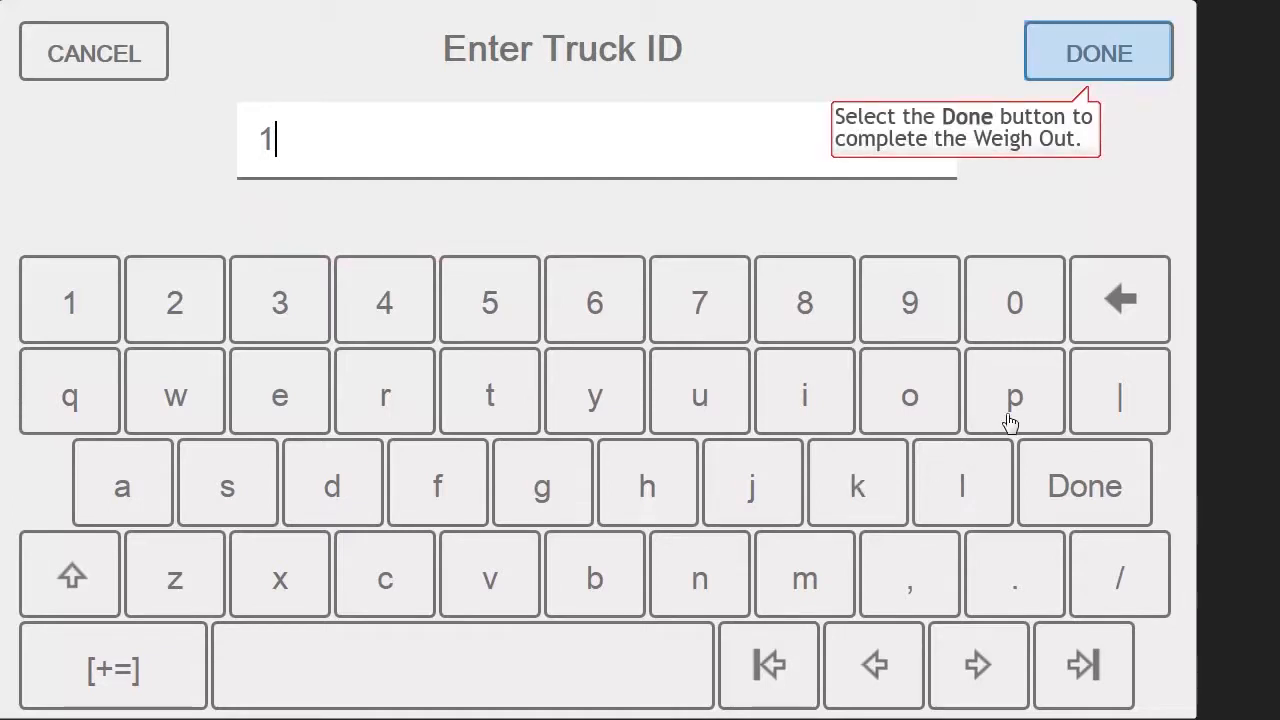
left_click(1096, 52)
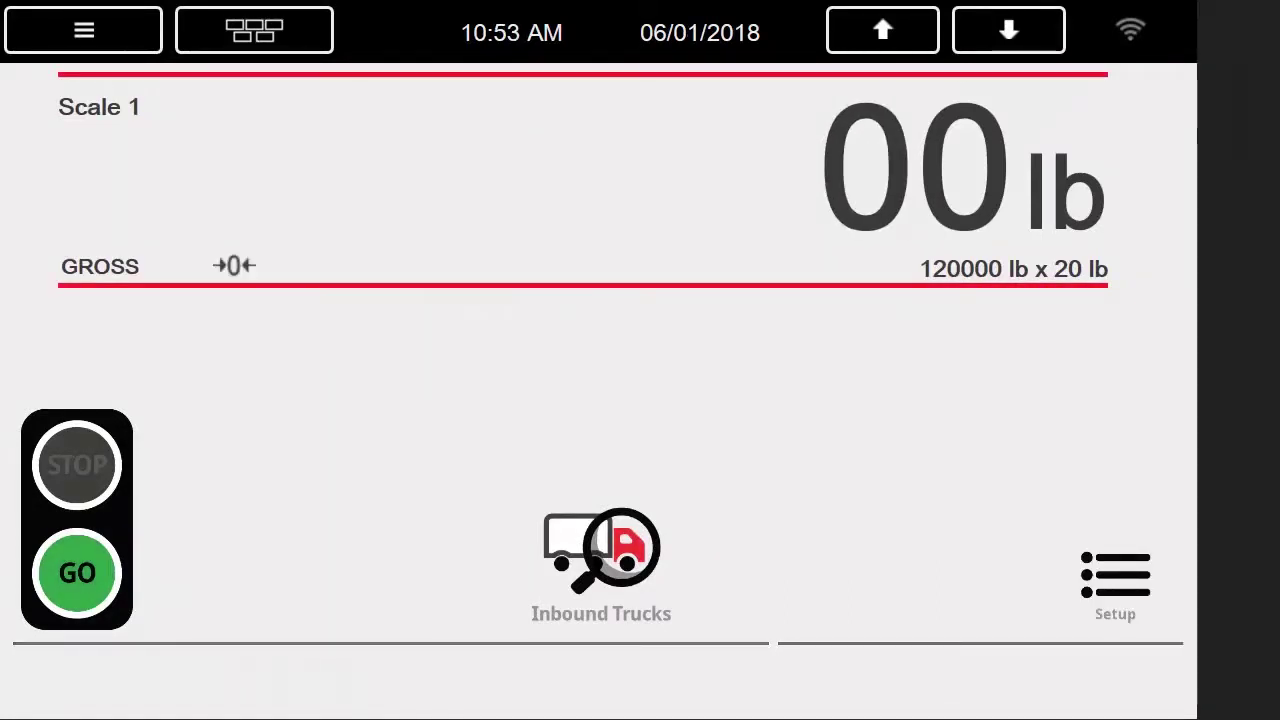
mouse_move(600, 560)
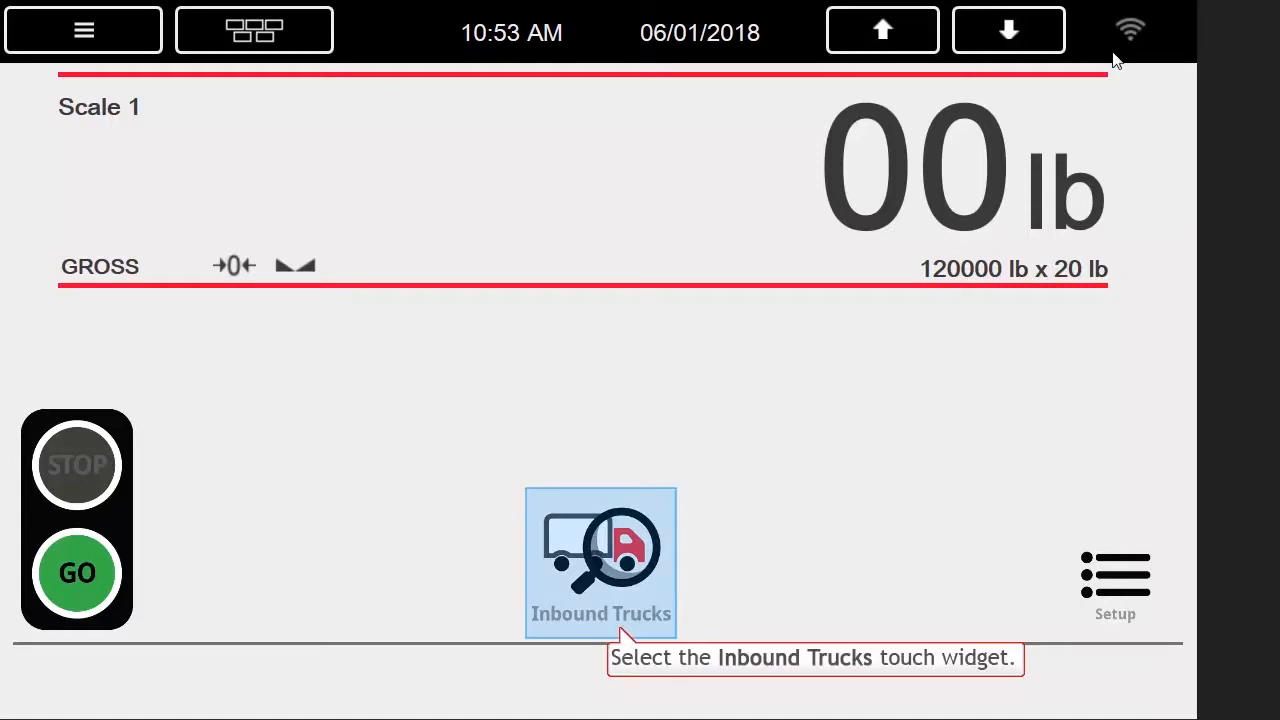
left_click(600, 560)
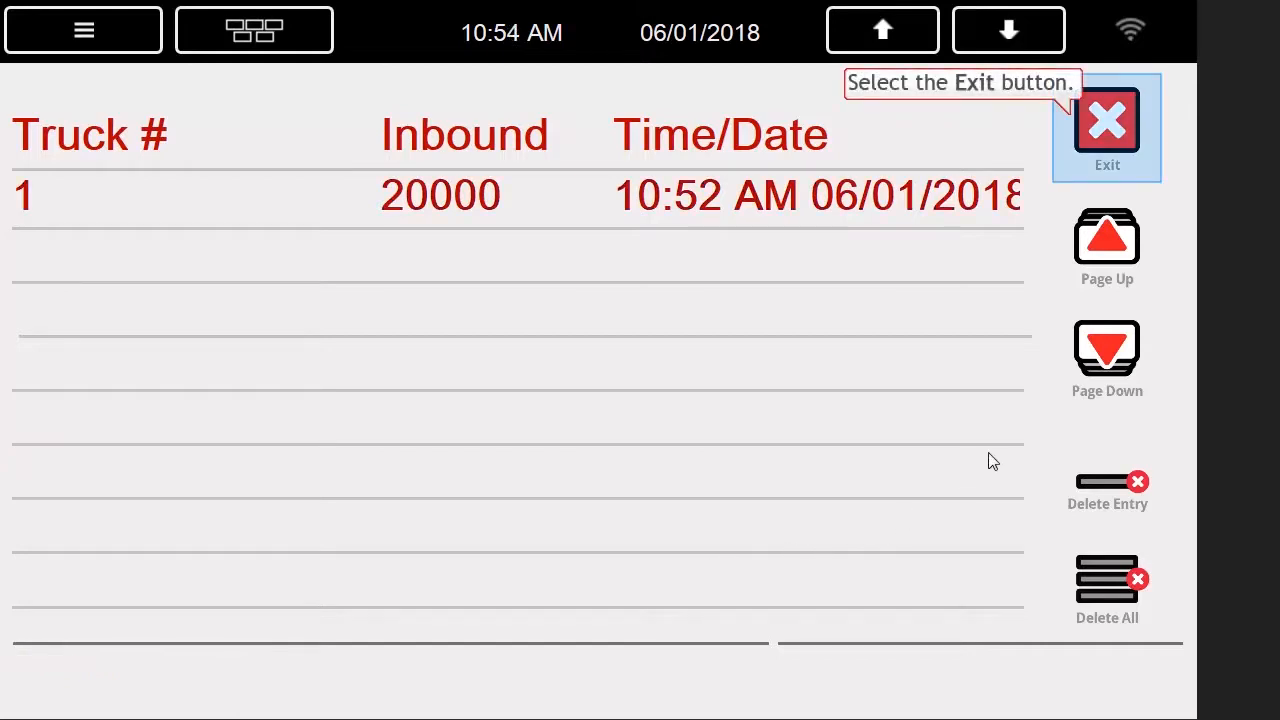
left_click(1106, 126)
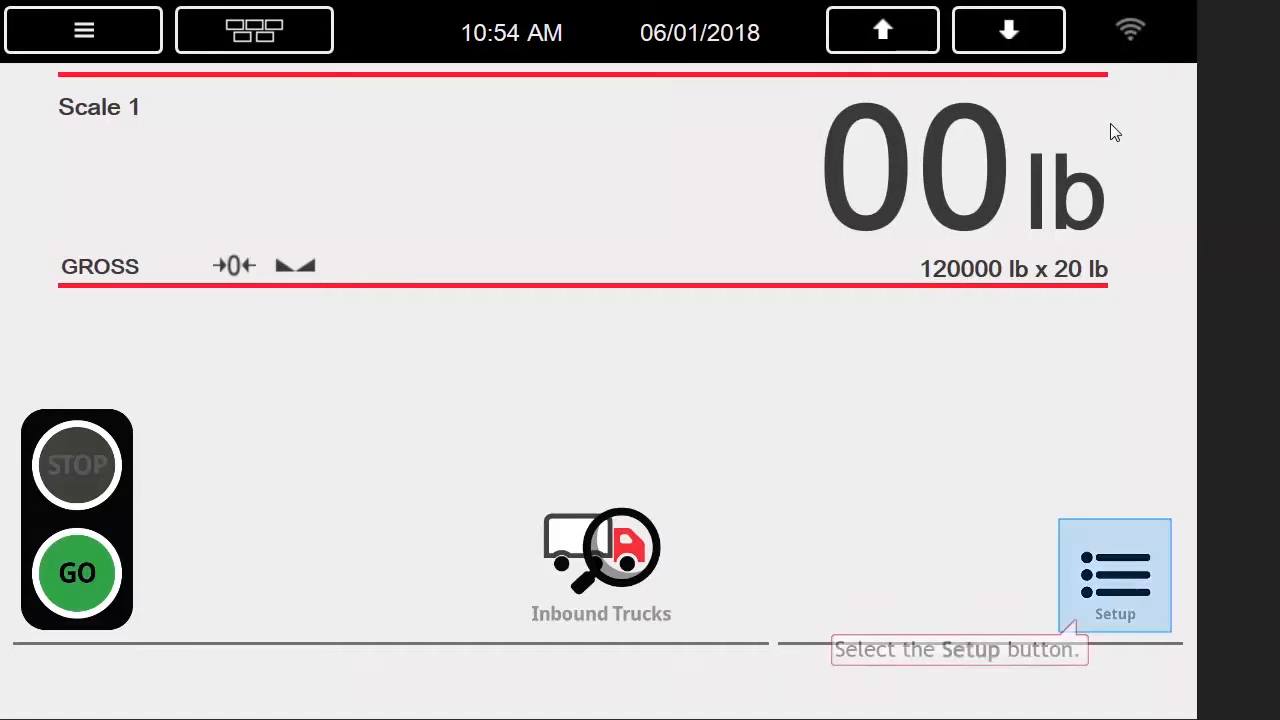
mouse_move(1124, 462)
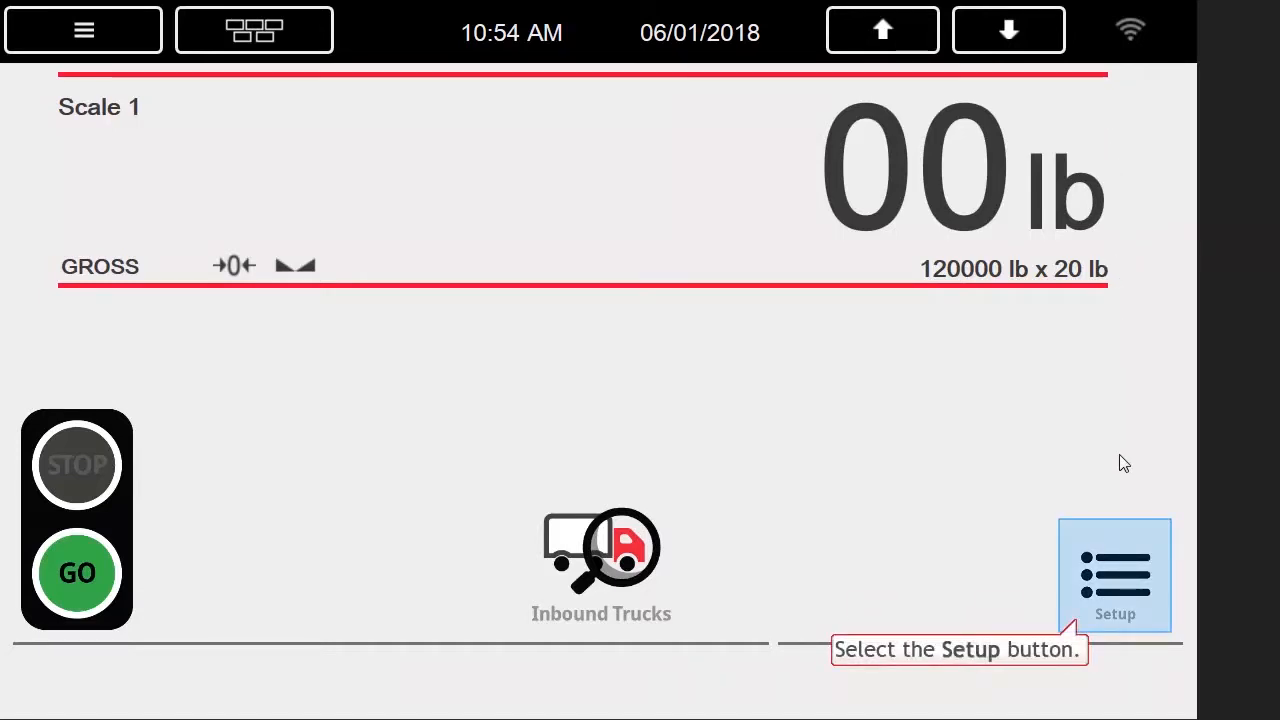
Enter Setup and start changing the setup password.
left_click(1114, 576)
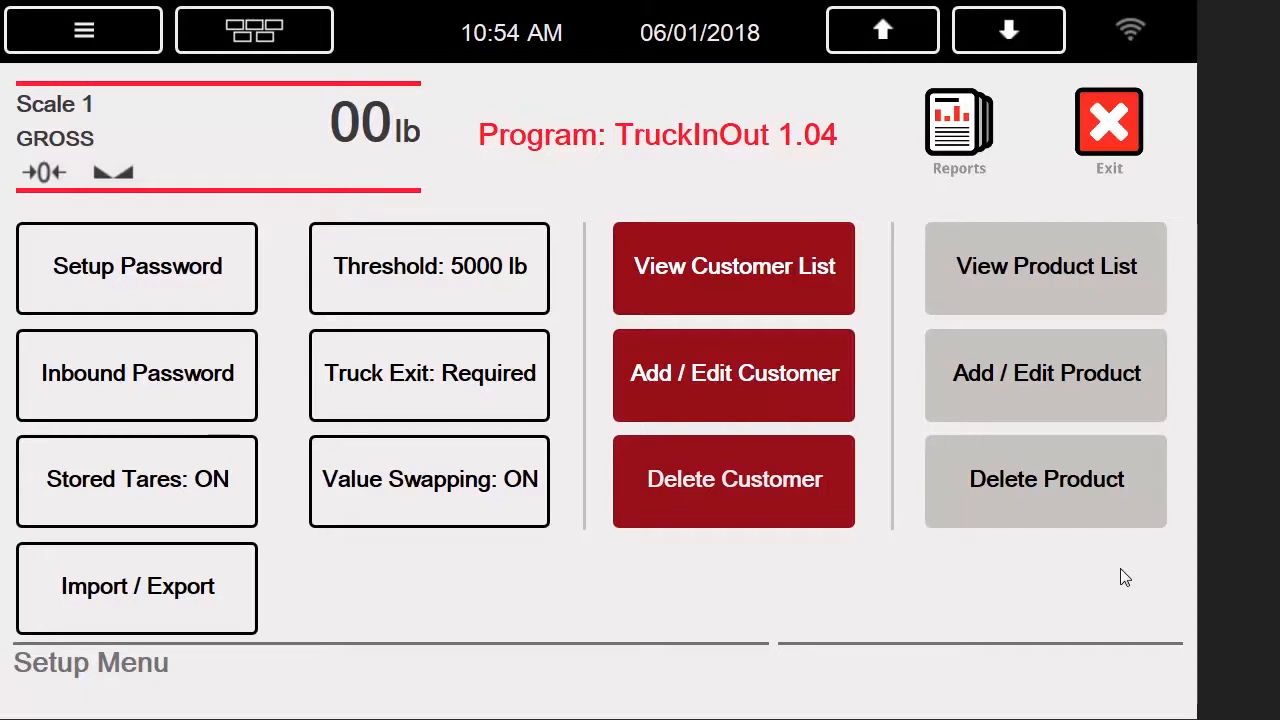
left_click(136, 266)
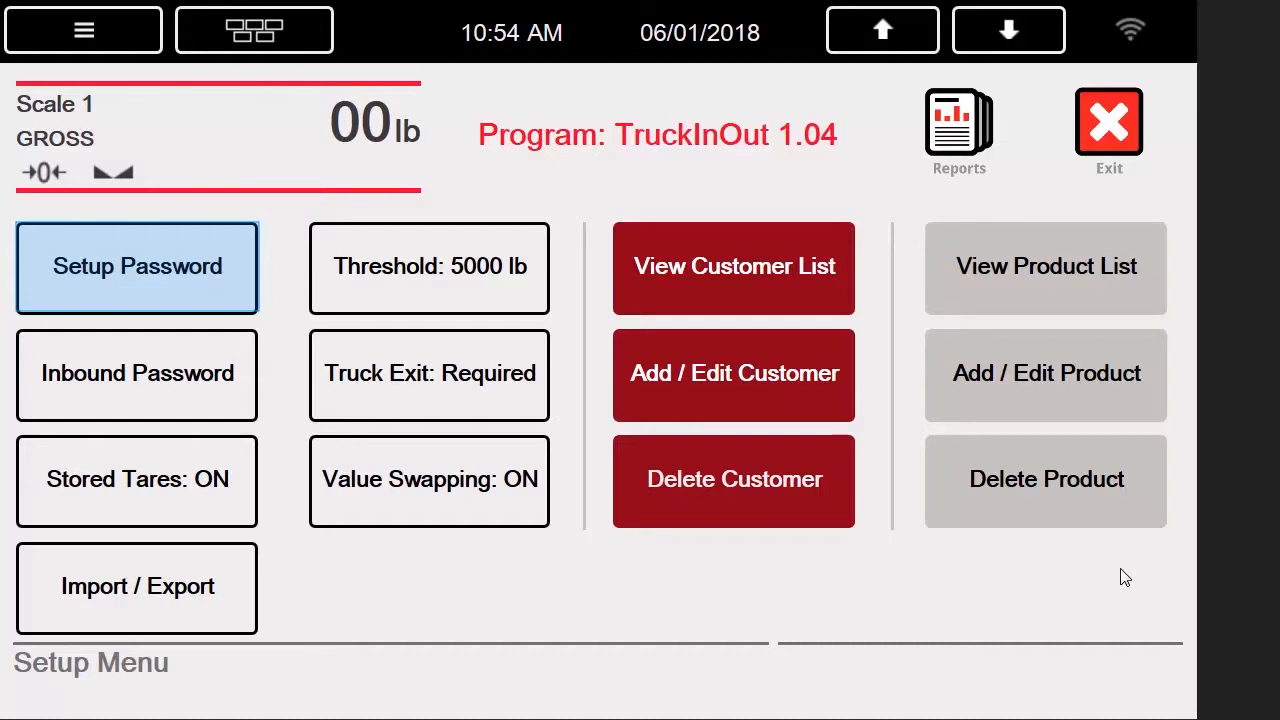
left_click(136, 374)
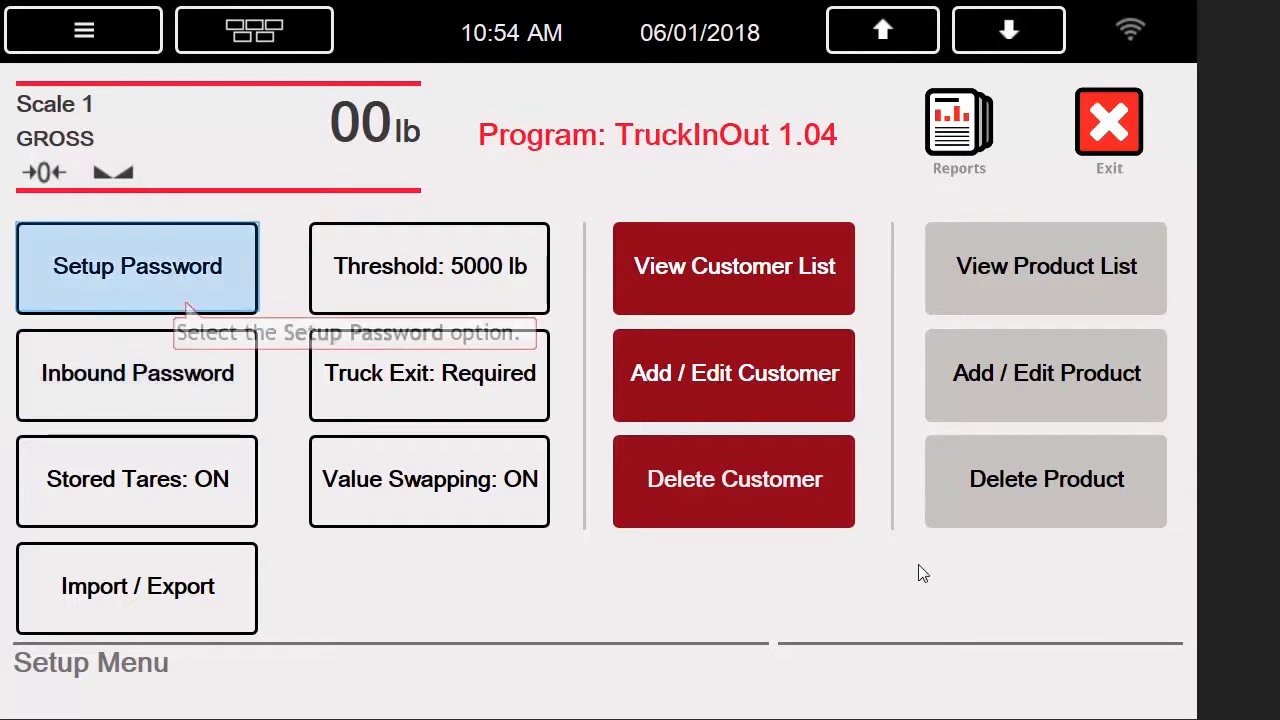
mouse_move(136, 348)
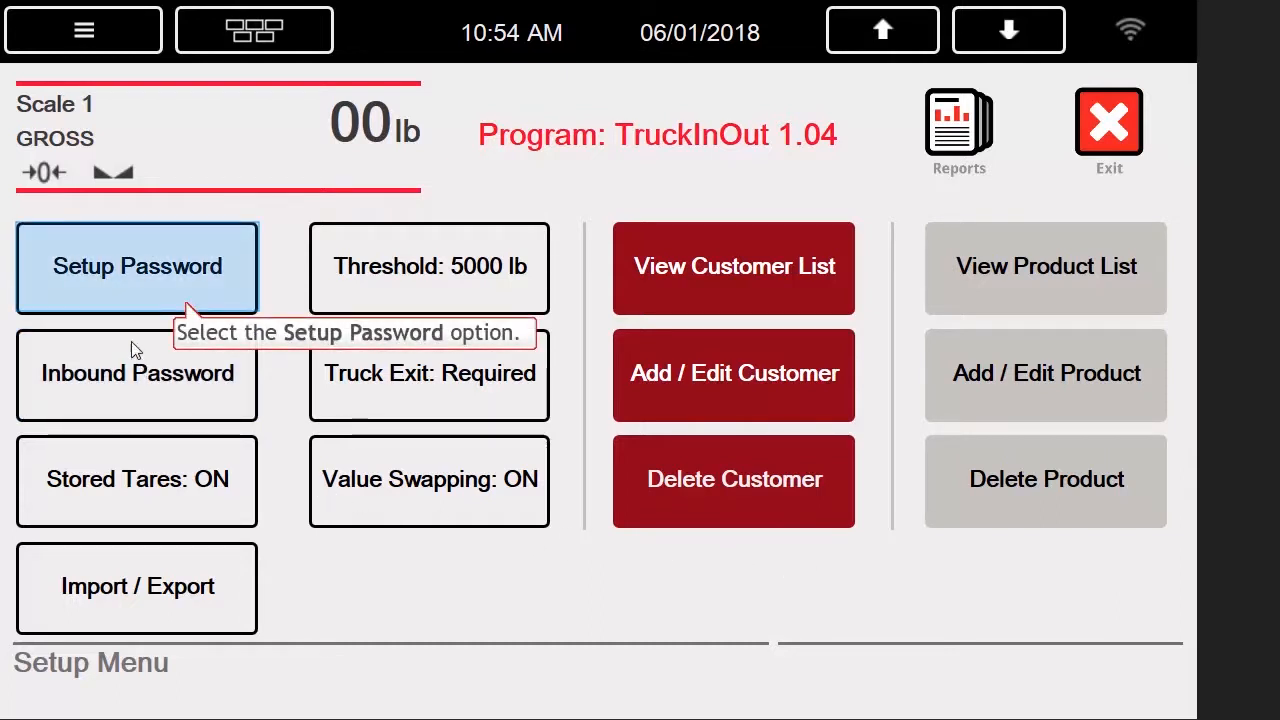
left_click(136, 268)
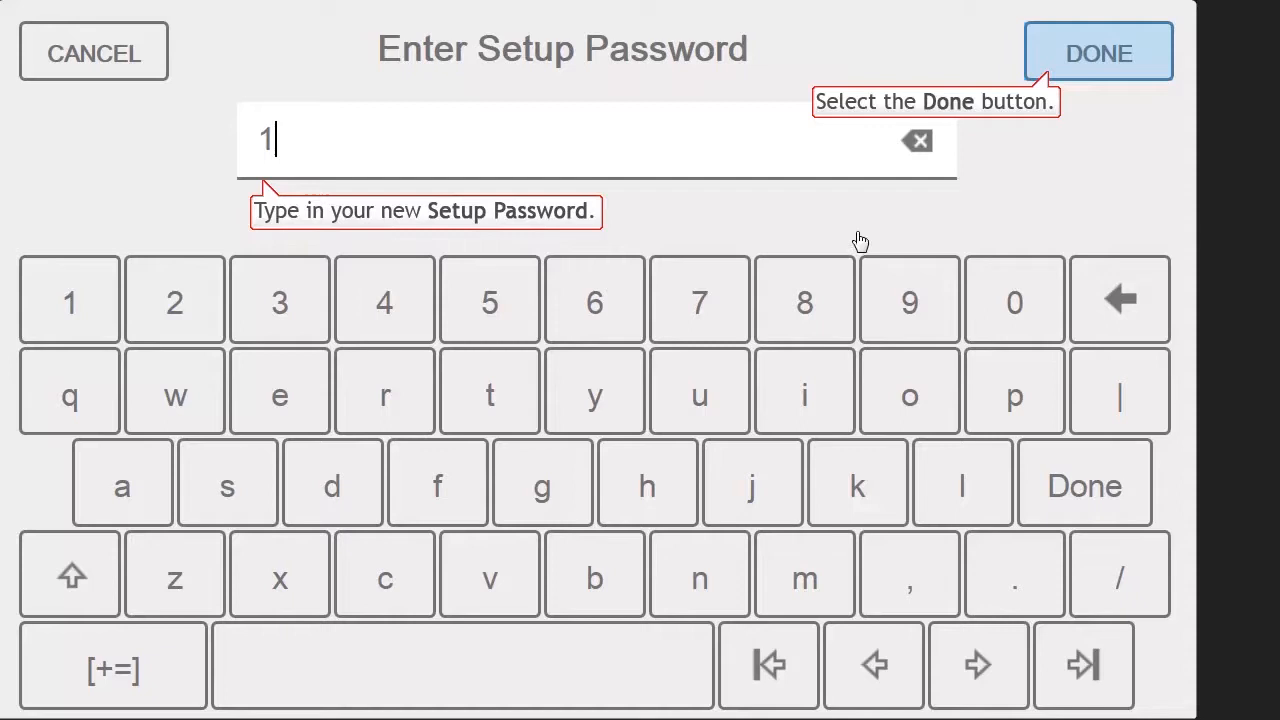
Set the setup password to 1 and verify it so the menu reports Password Changed.
left_click(1096, 52)
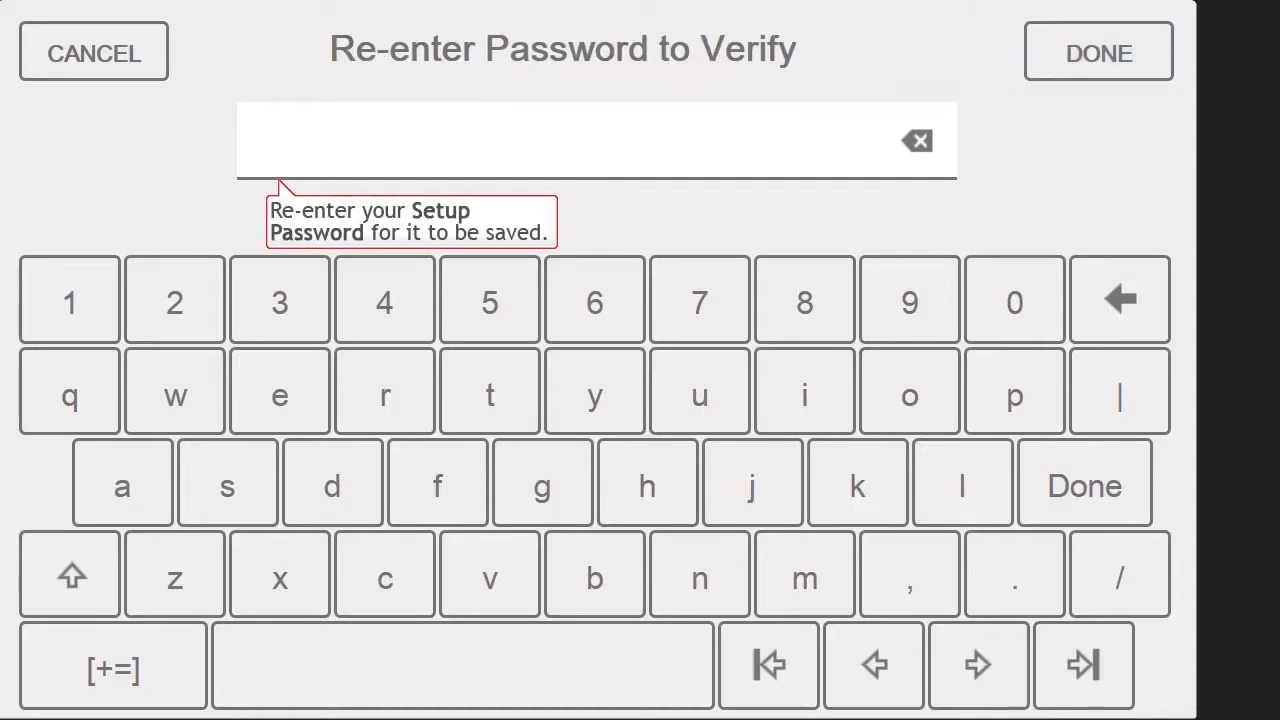
left_click(68, 300)
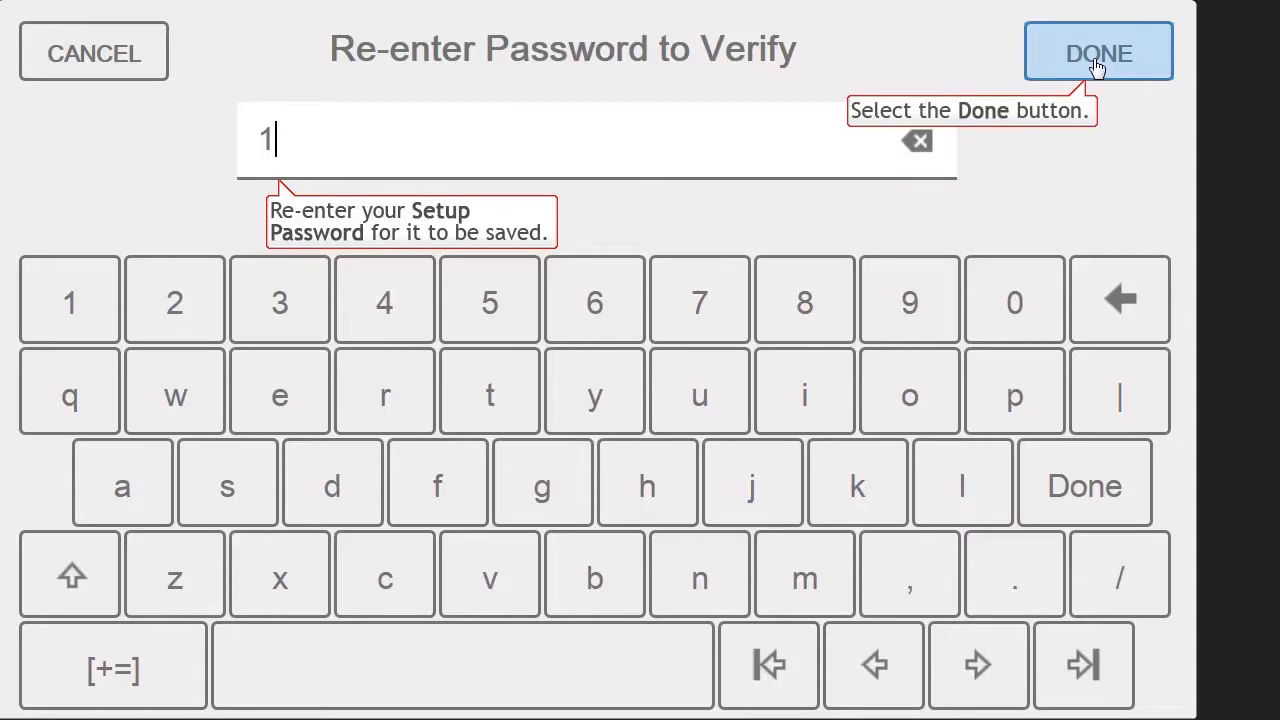
left_click(1098, 52)
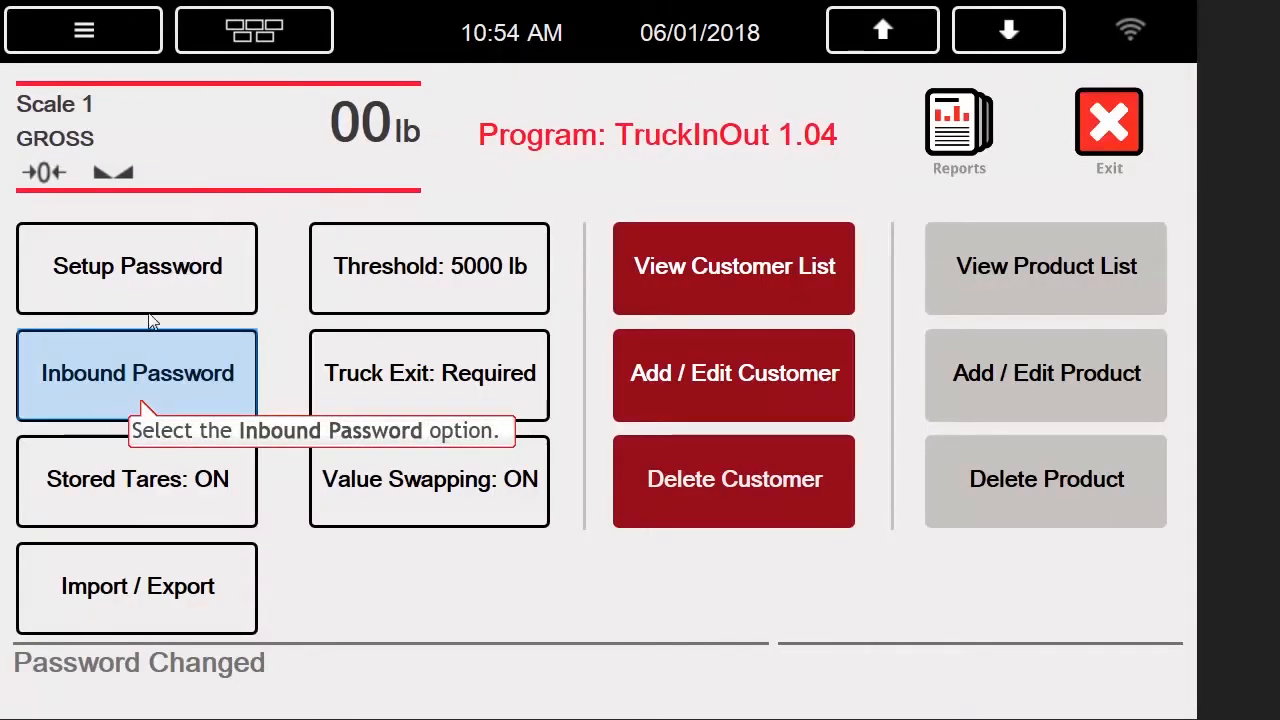
left_click(136, 374)
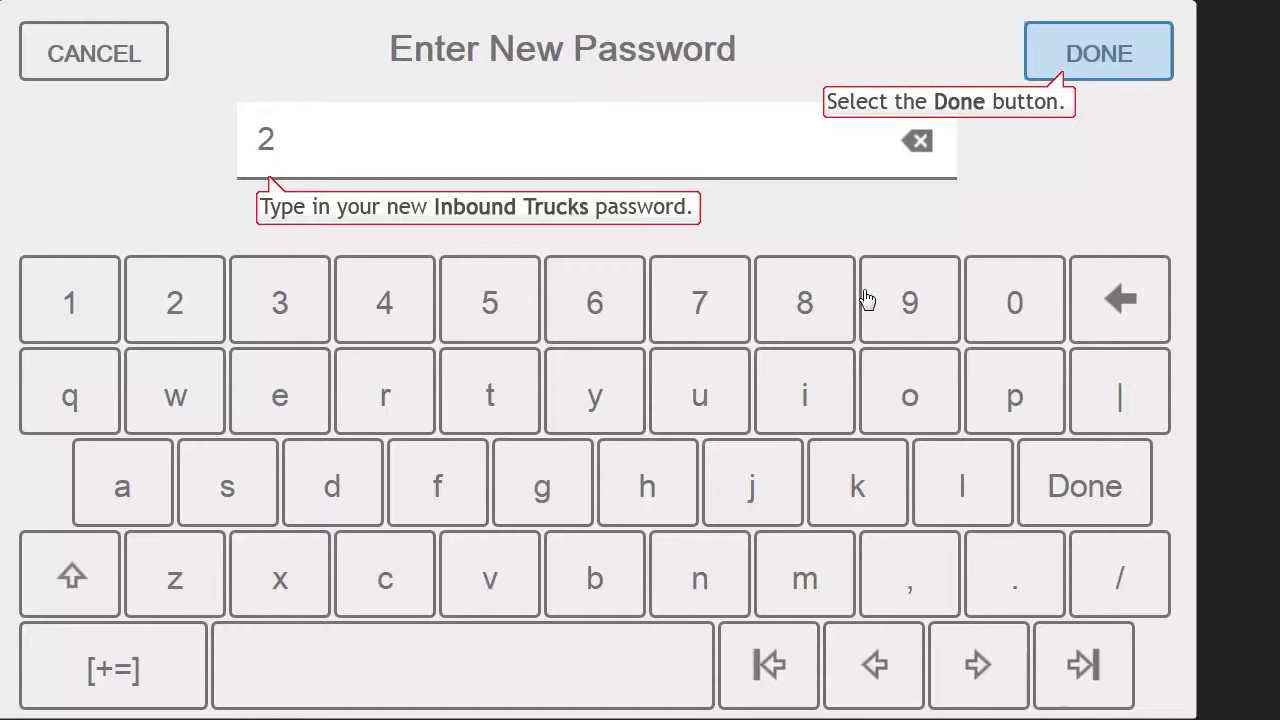
left_click(1096, 52)
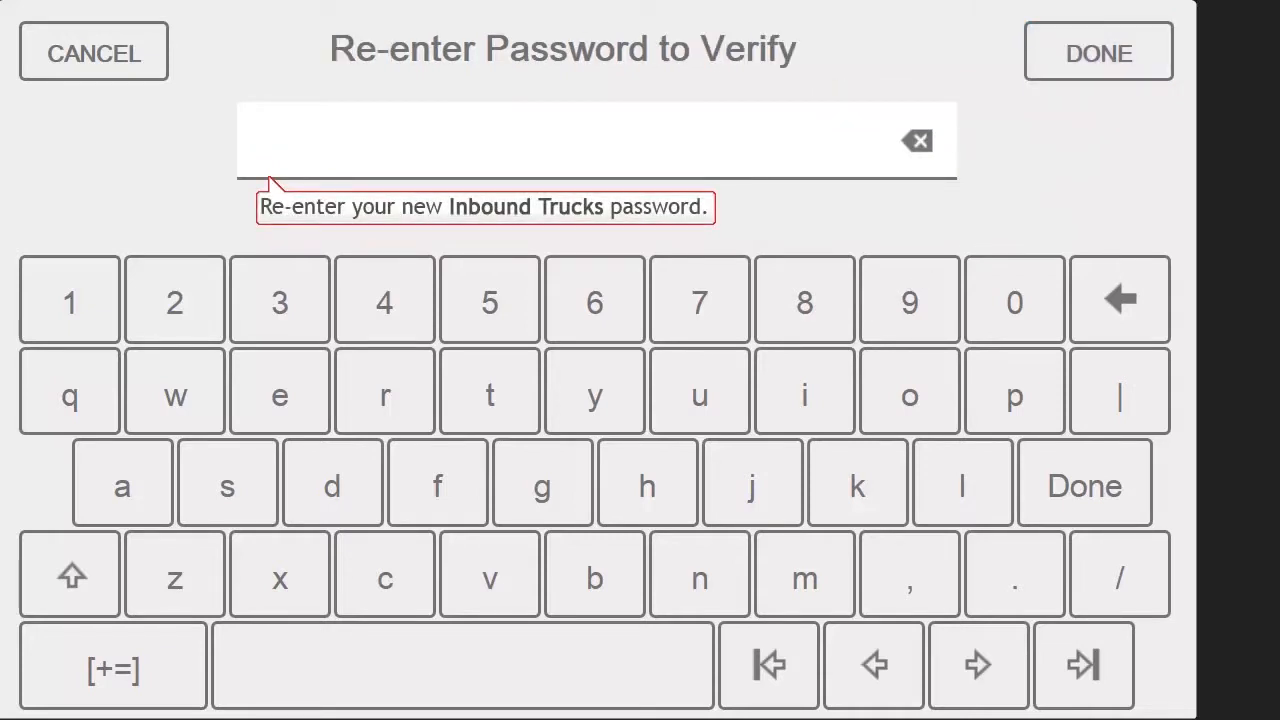
left_click(174, 300)
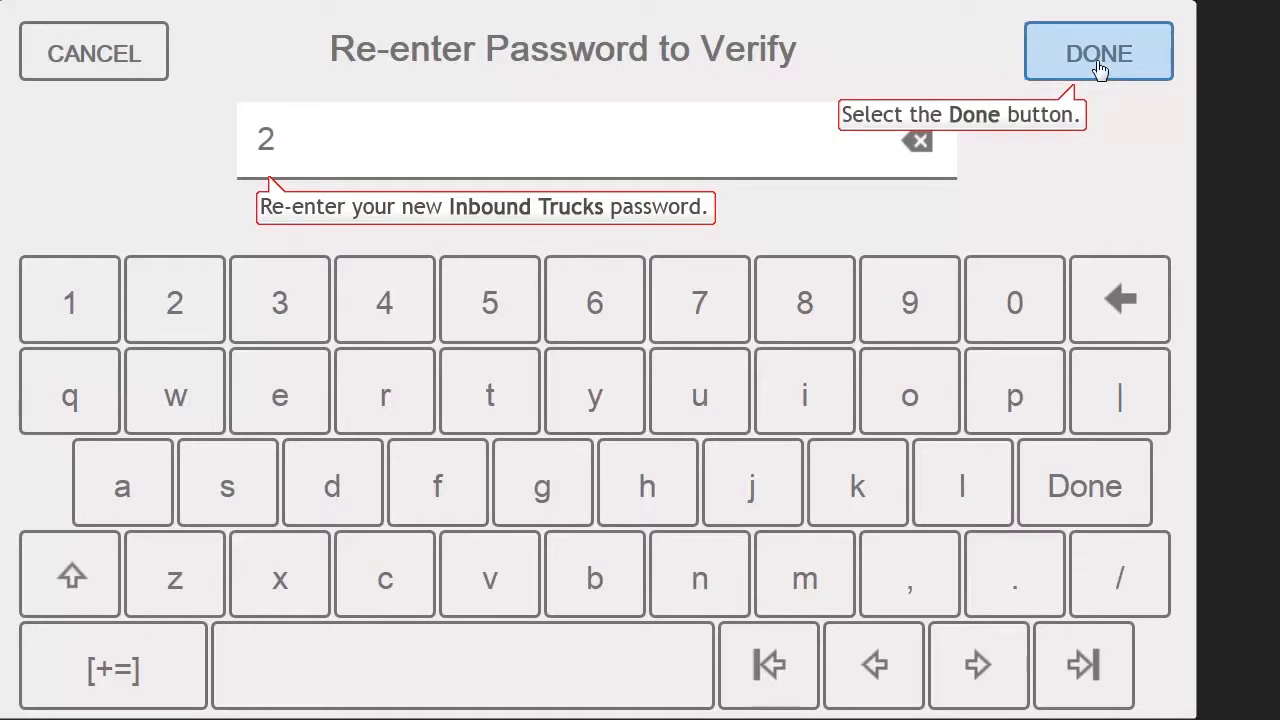
left_click(1098, 52)
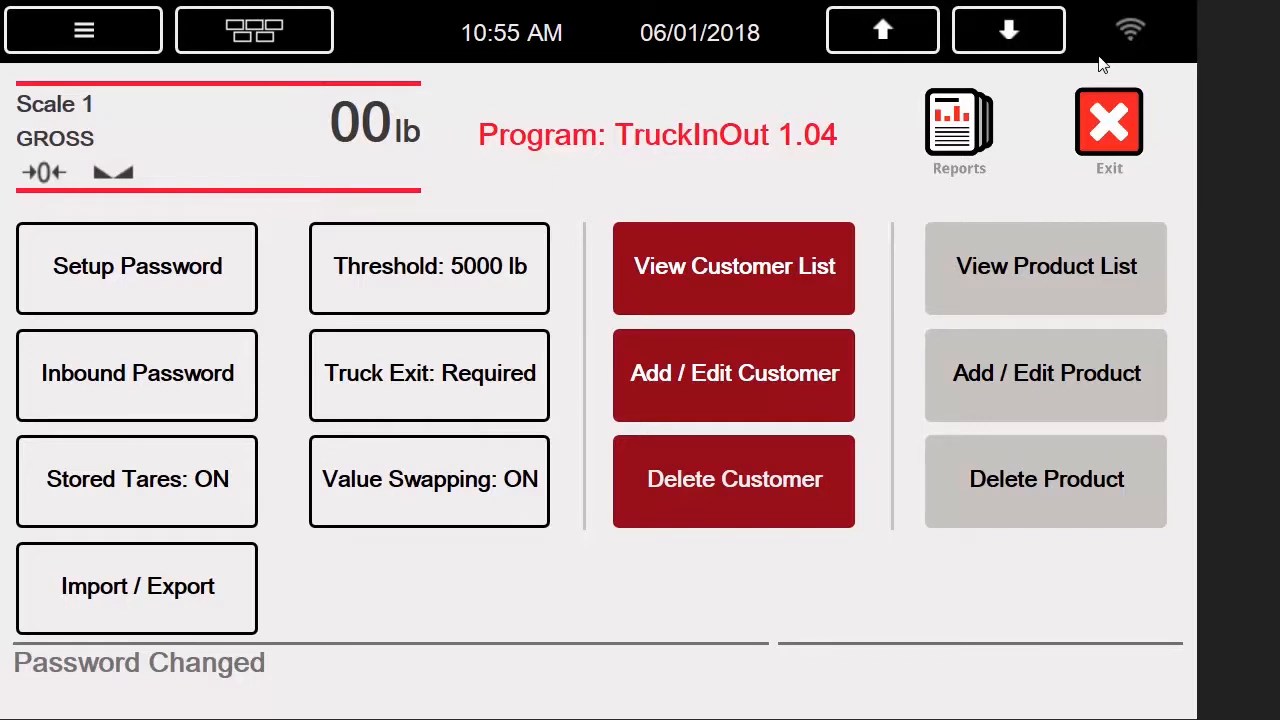
mouse_move(136, 480)
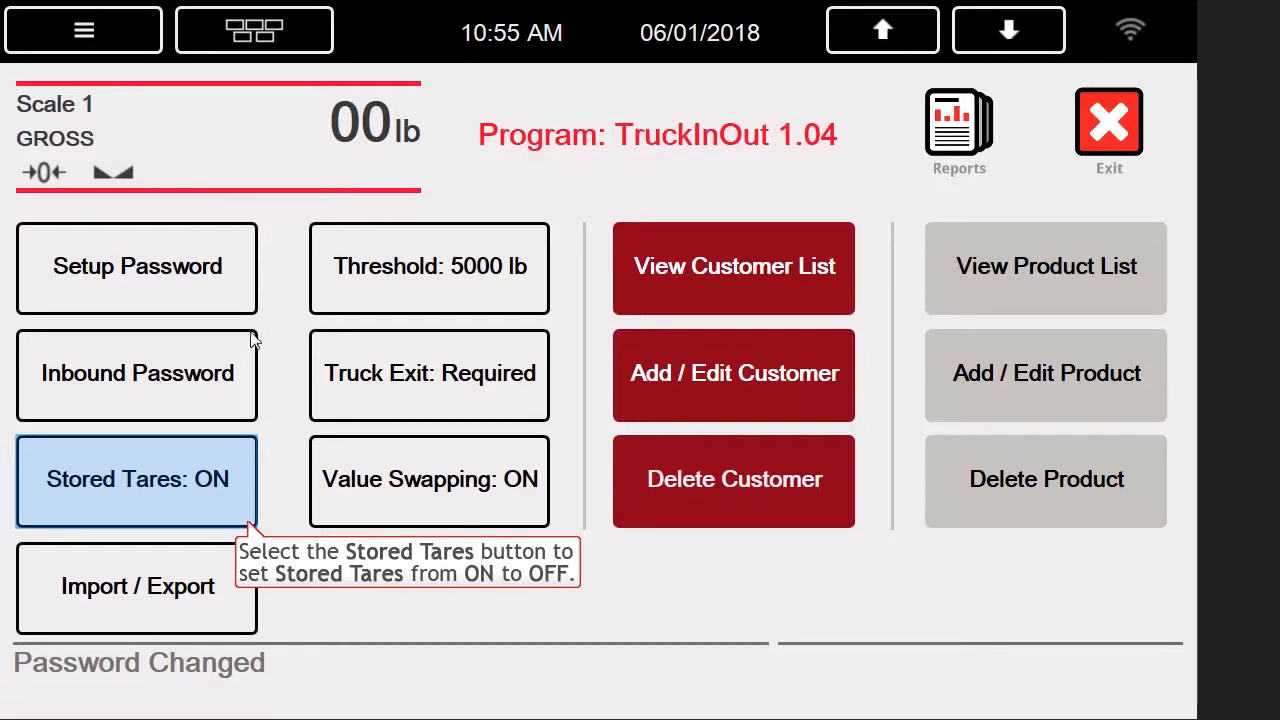
Turn Stored Tares OFF, set Truck Exit to Disabled and leave setup.
left_click(136, 480)
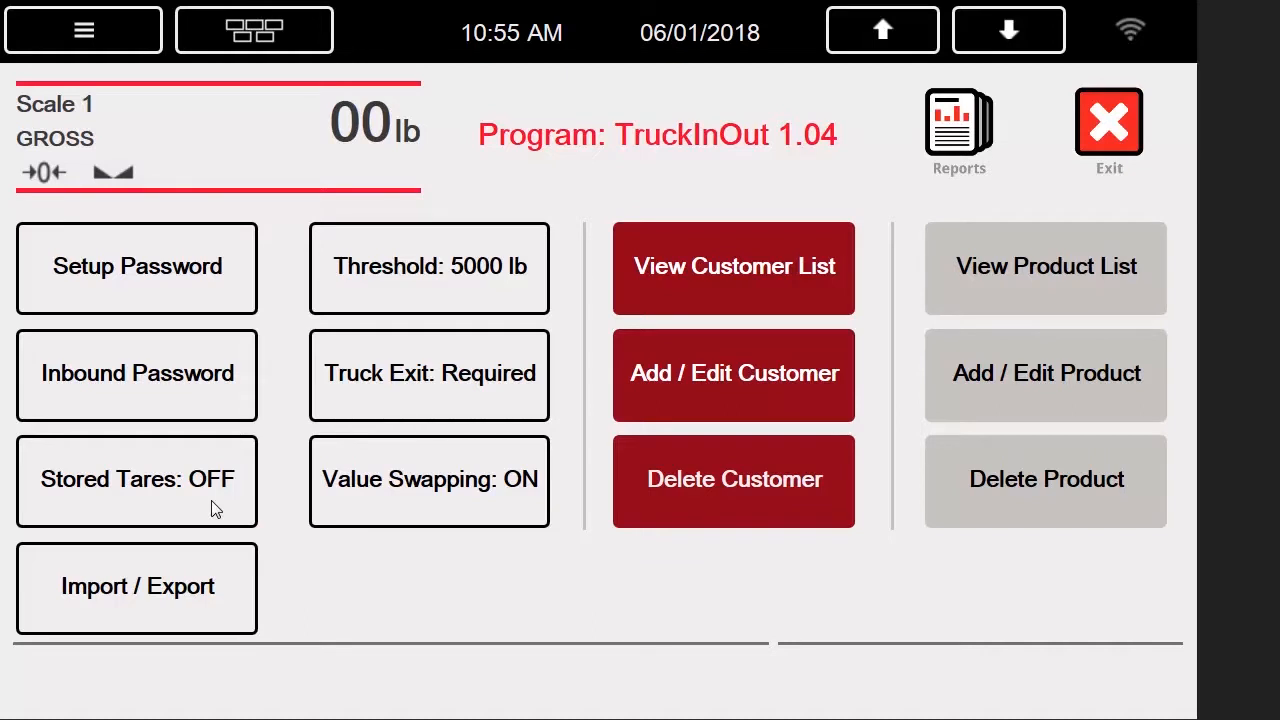
mouse_move(428, 376)
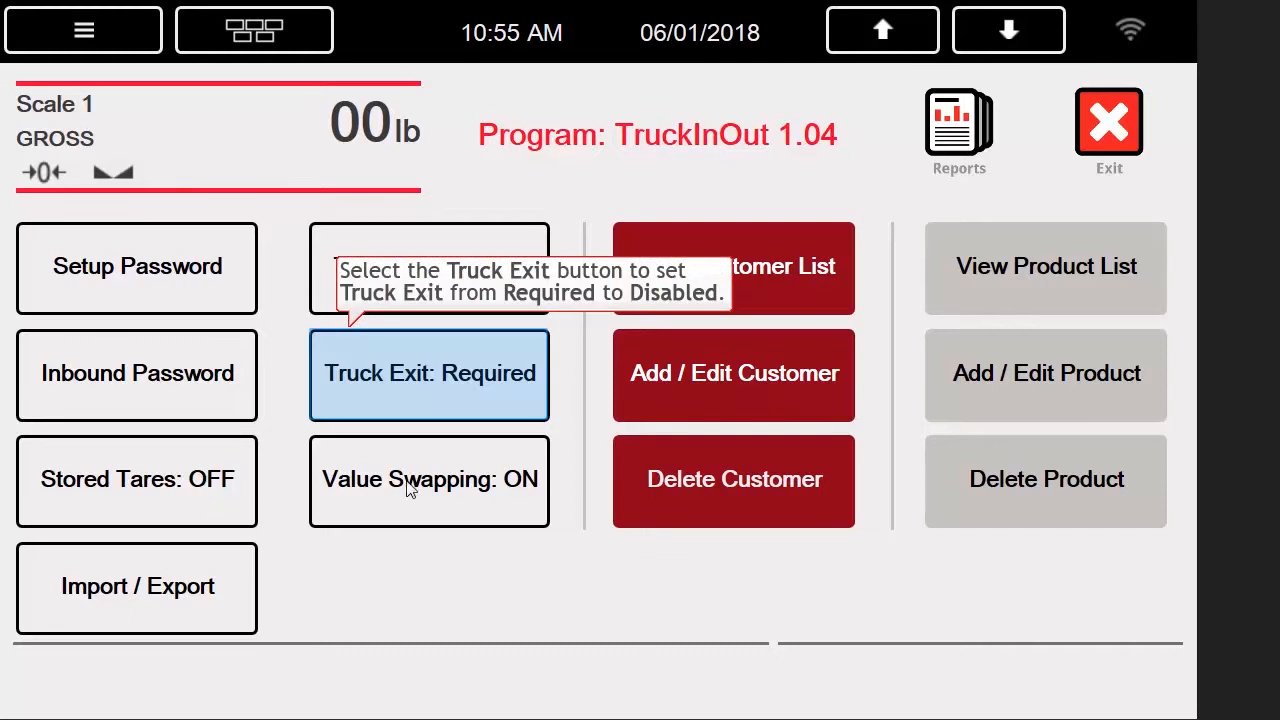
left_click(428, 374)
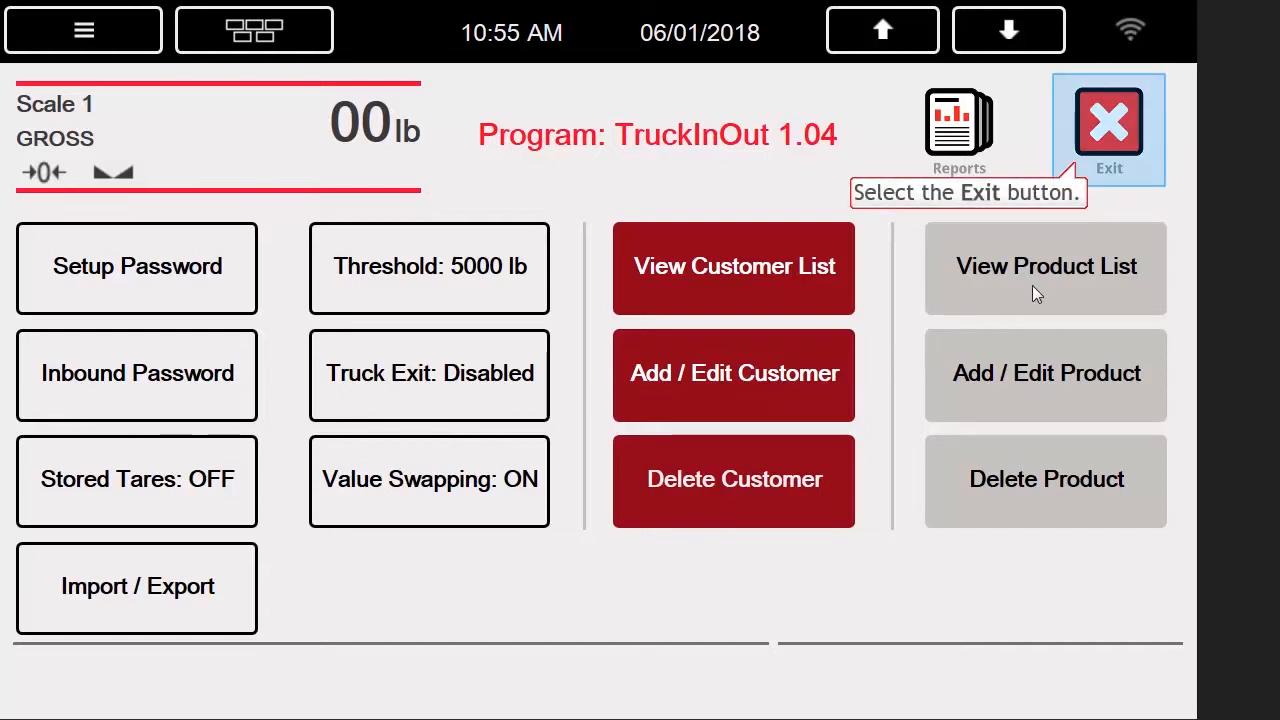
left_click(1108, 128)
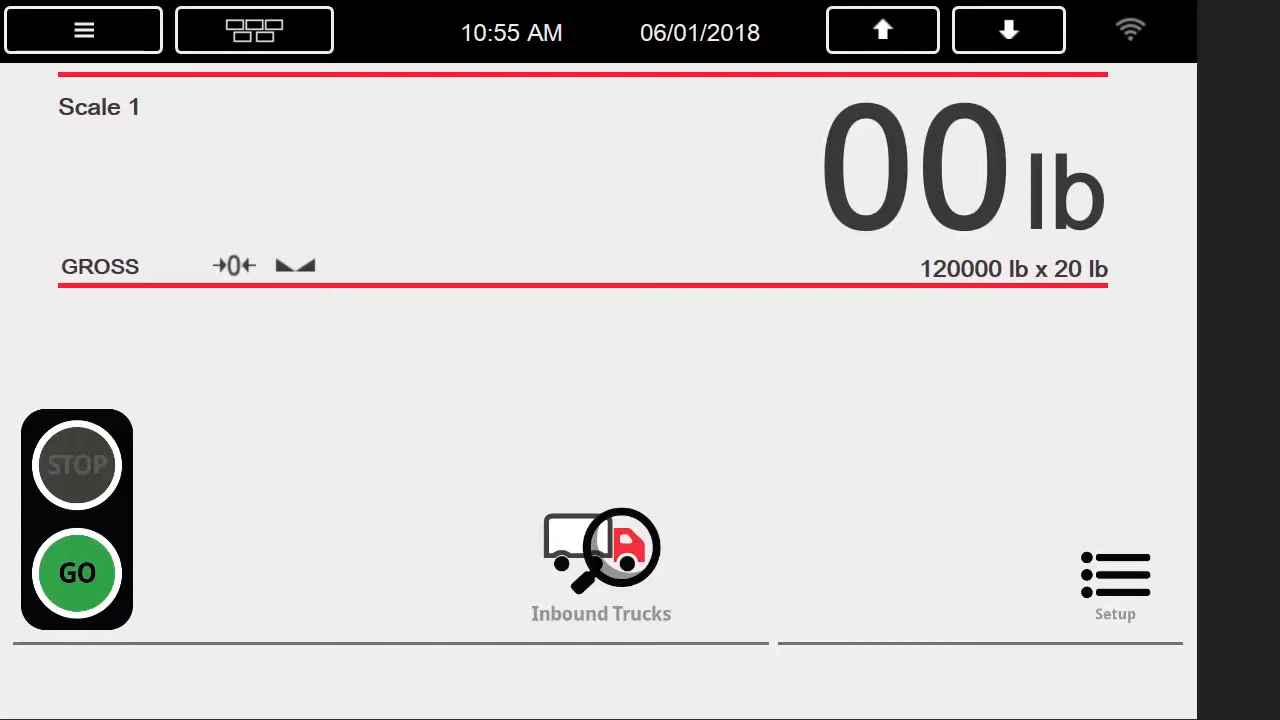
mouse_move(1124, 130)
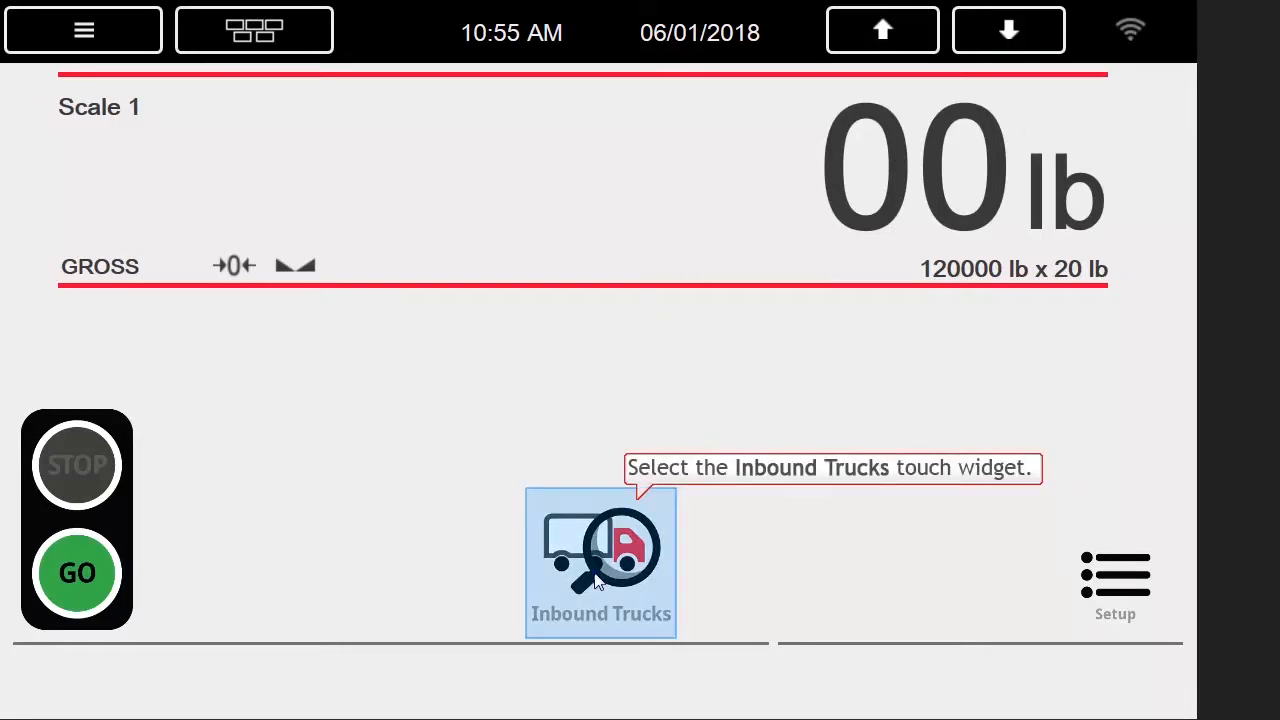
View the inbound trucks list with the inbound password, showing truck 1 at 20000 lb.
left_click(600, 560)
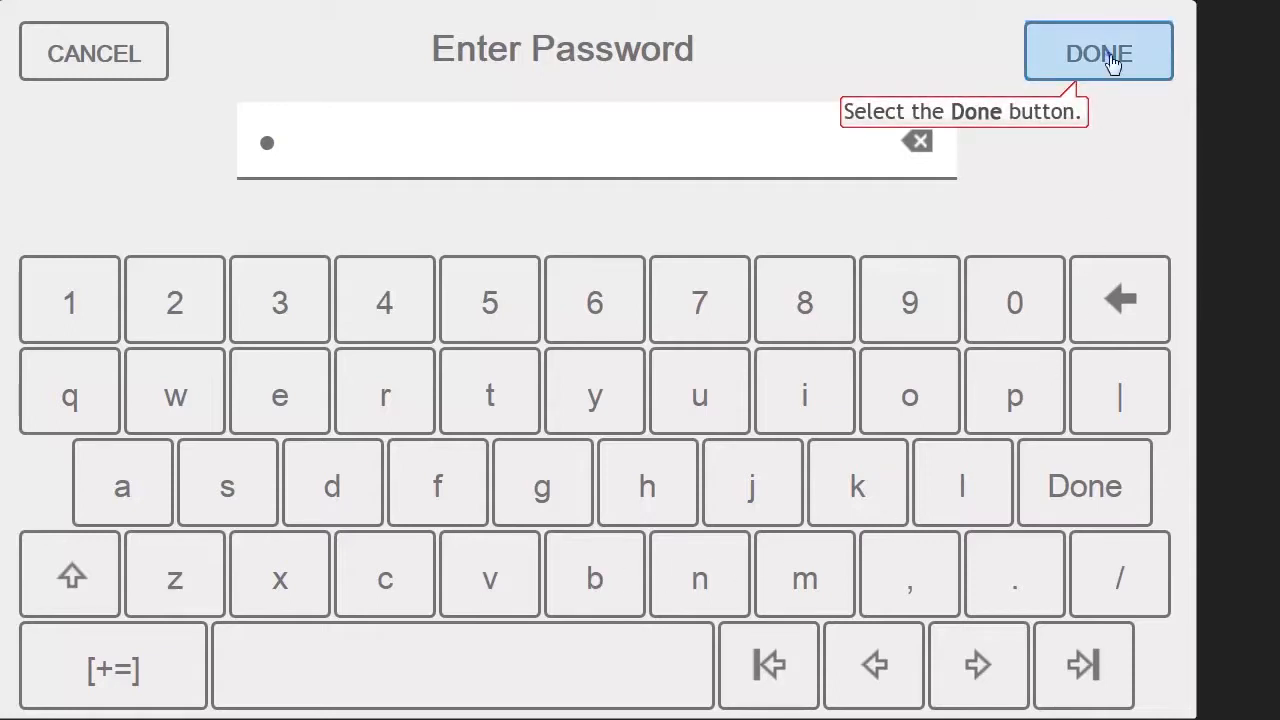
left_click(1098, 52)
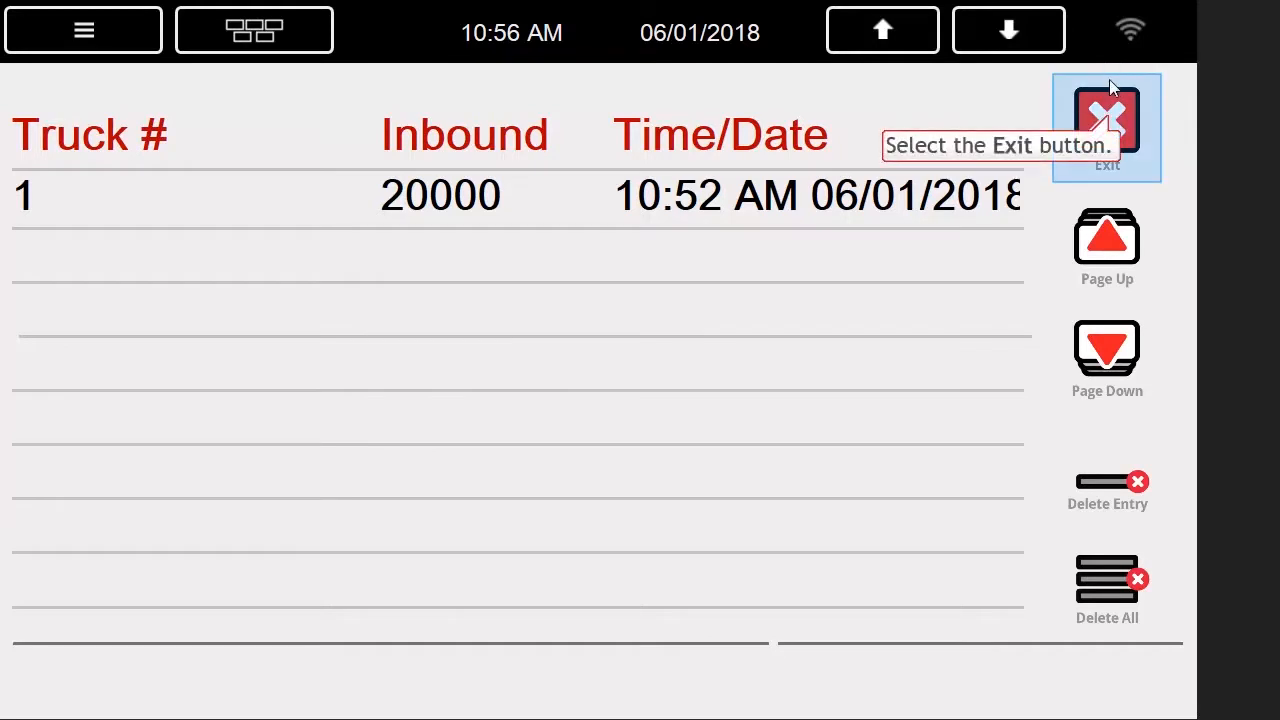
Weigh out truck ID 1 at 80000 lb and acknowledge the truck exit explanation.
left_click(1106, 120)
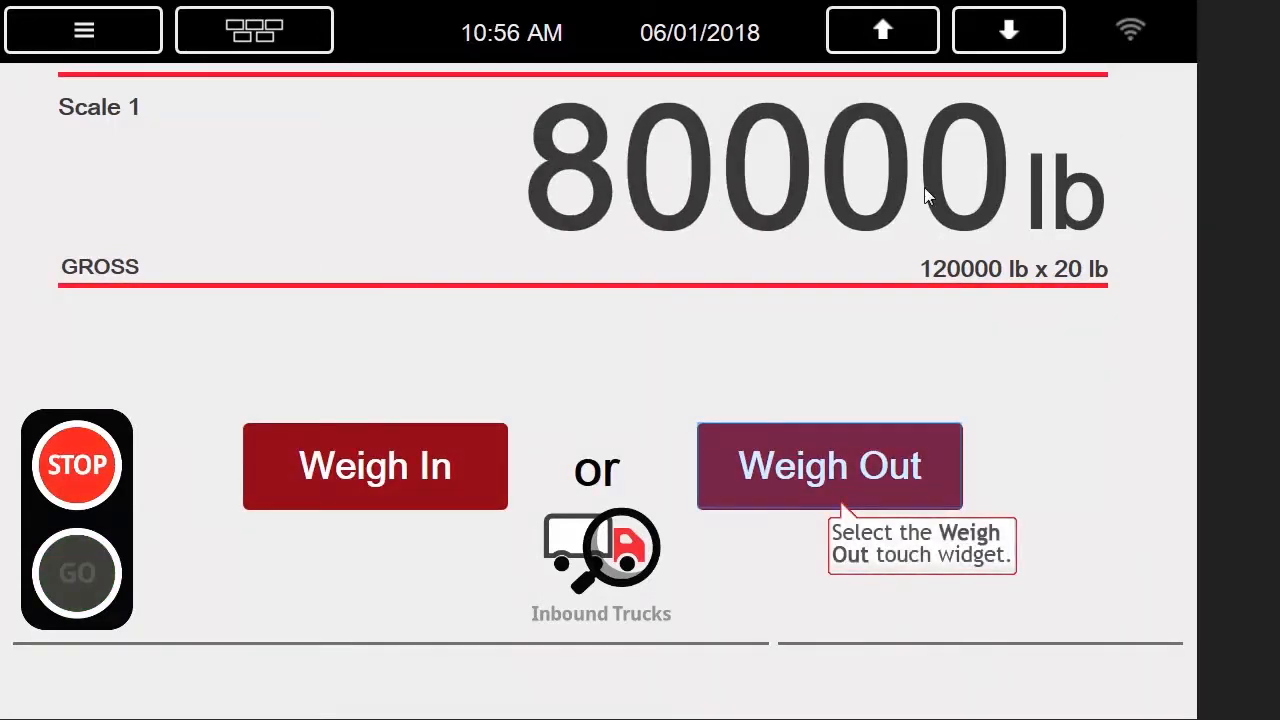
left_click(828, 464)
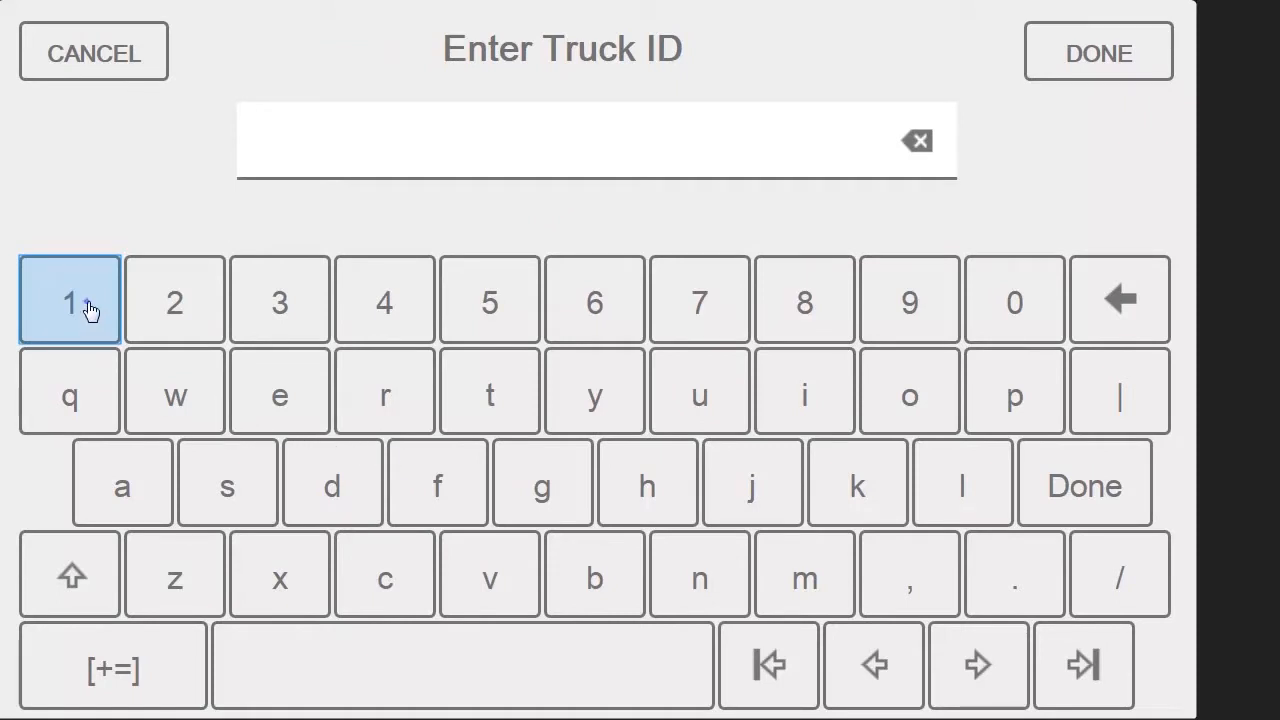
left_click(68, 300)
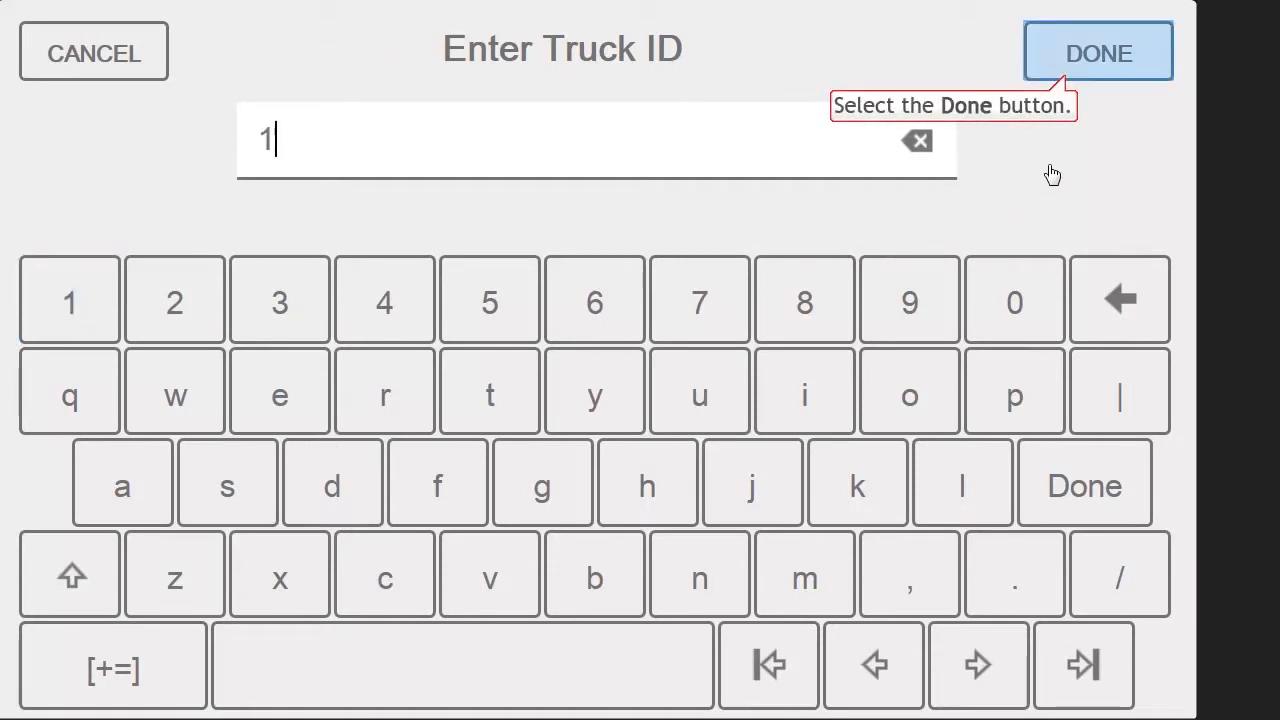
left_click(1096, 52)
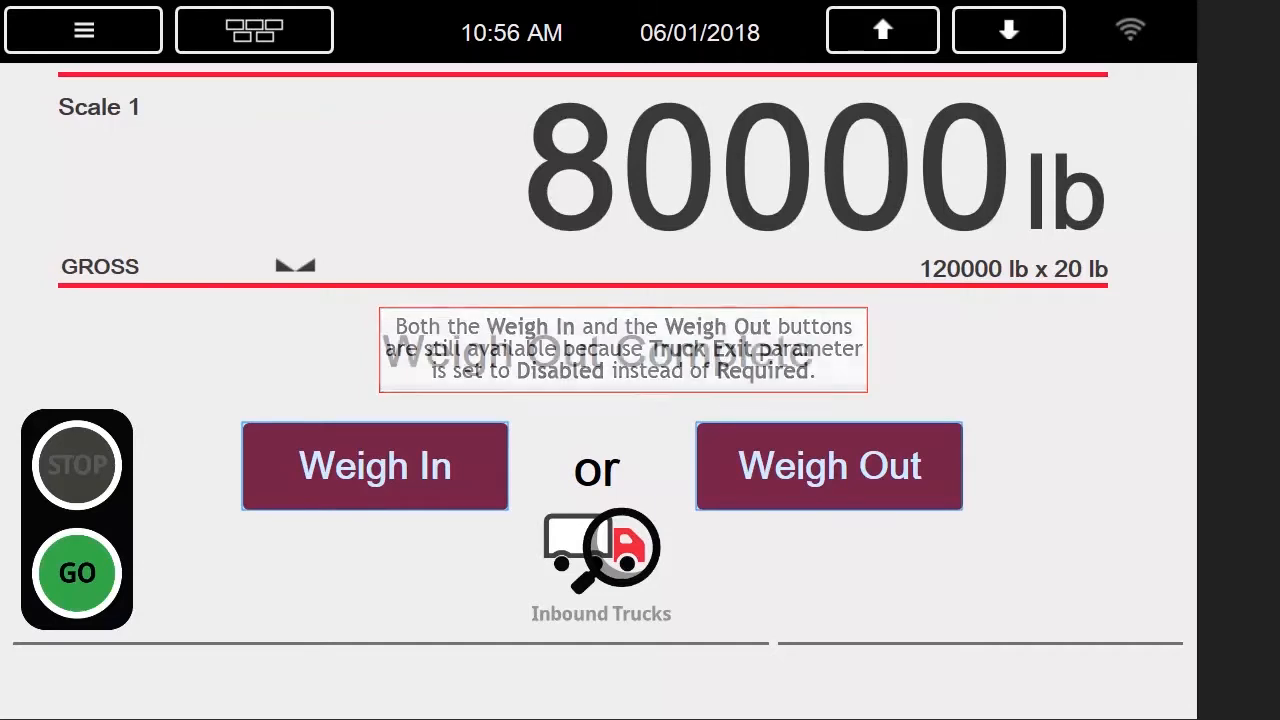
left_click(828, 464)
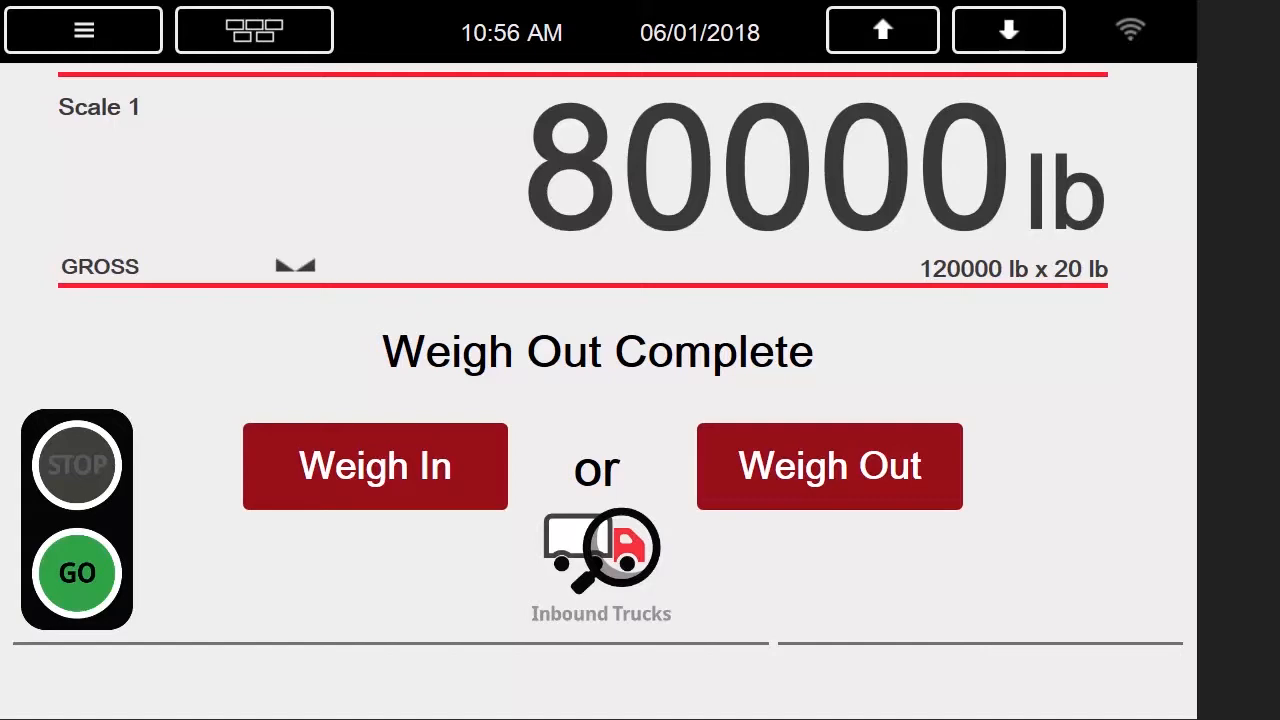
mouse_move(600, 560)
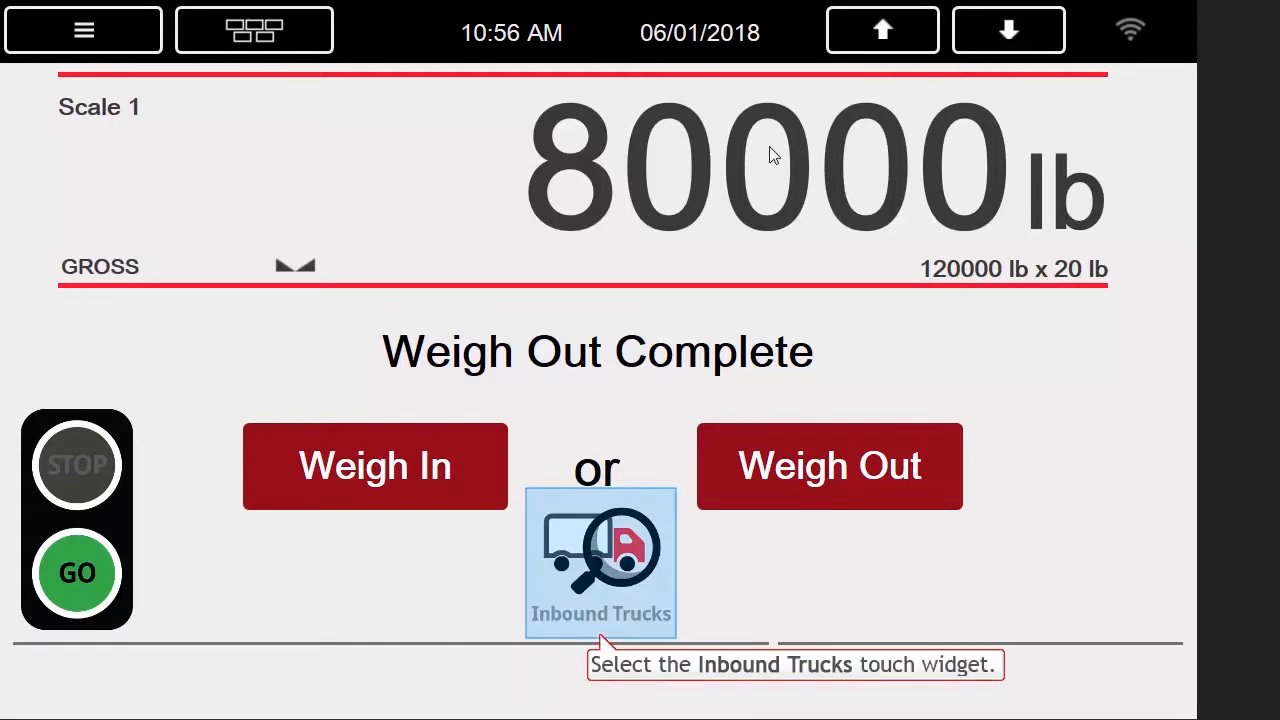
Reopen the inbound trucks list with the password, confirm it is empty, and return to the scale screen.
left_click(600, 564)
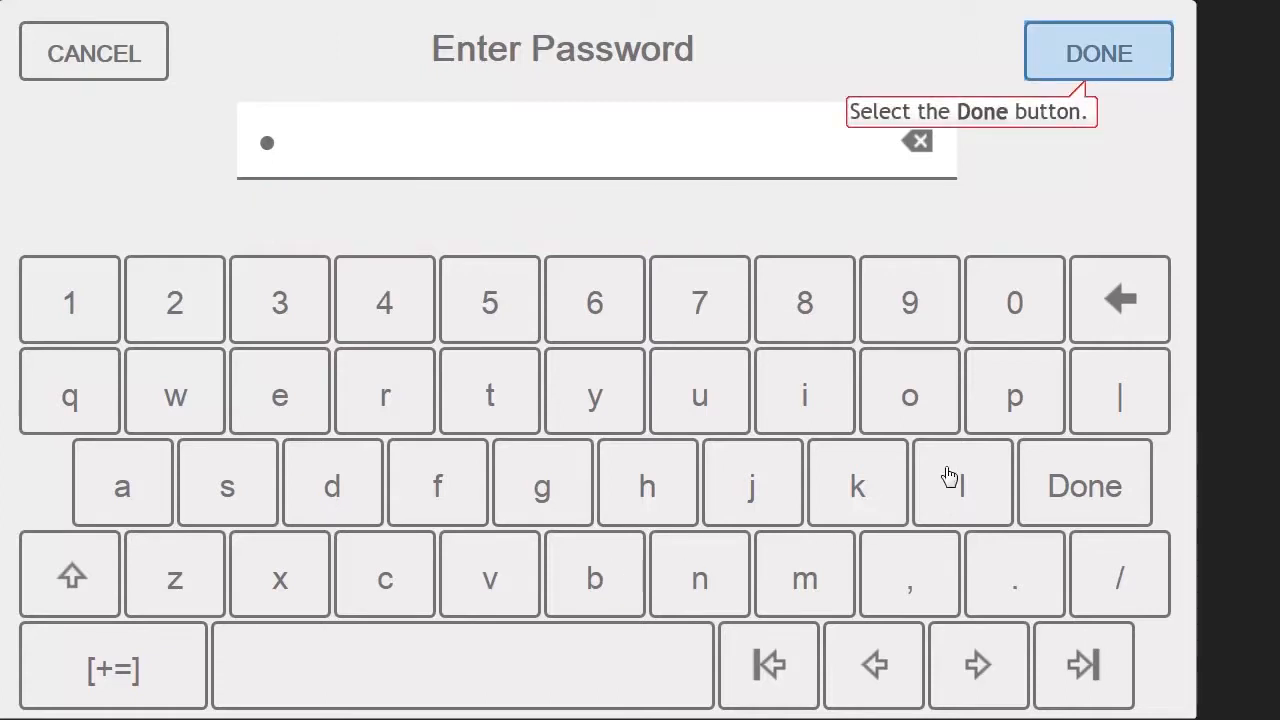
left_click(1098, 52)
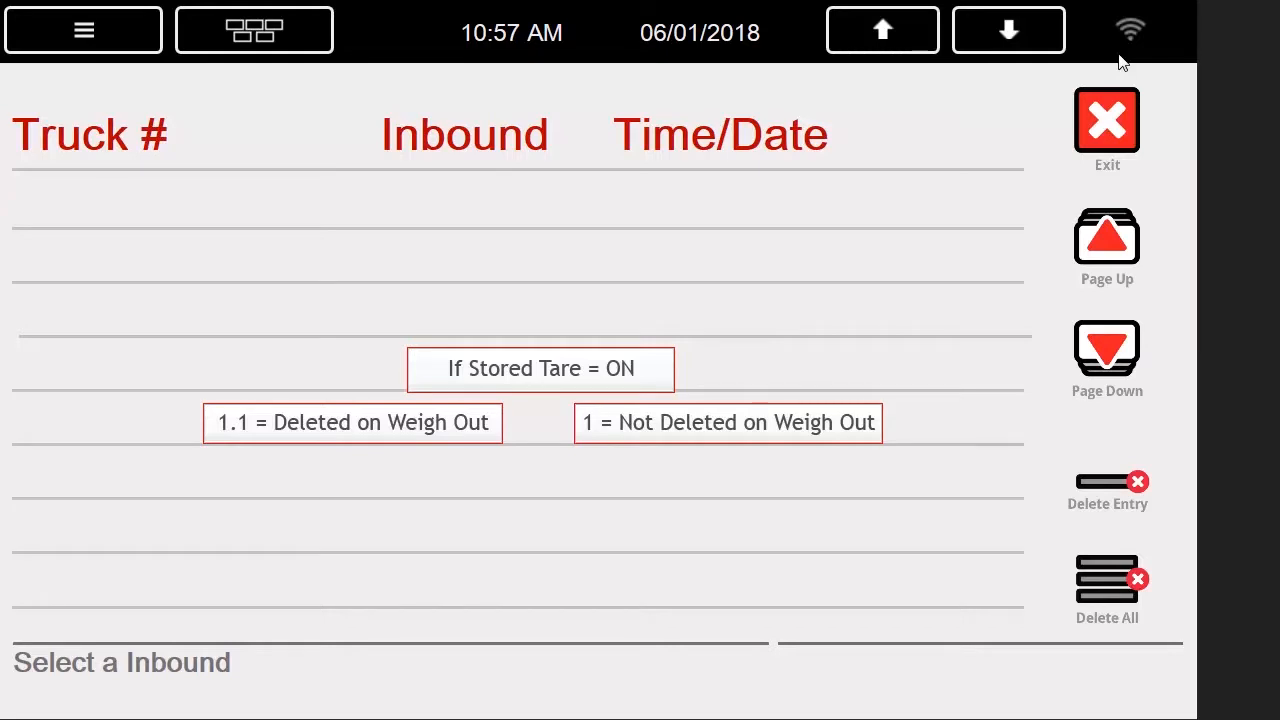
left_click(728, 422)
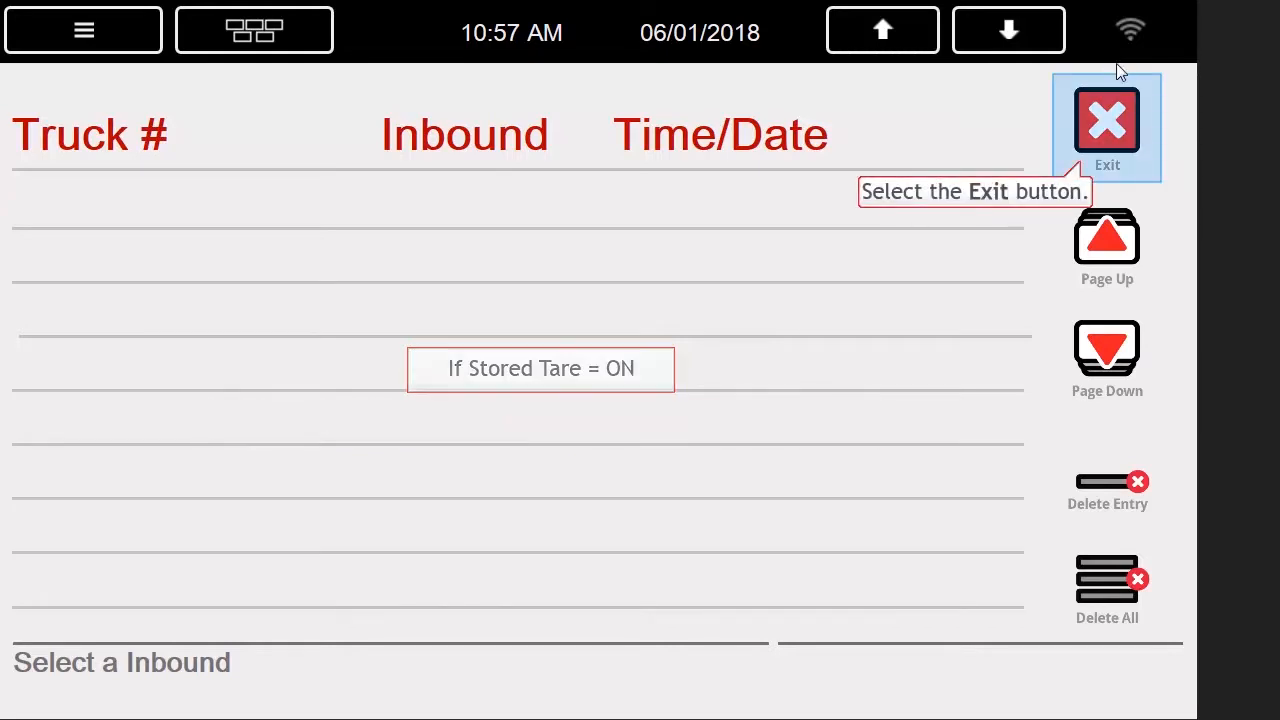
left_click(1106, 124)
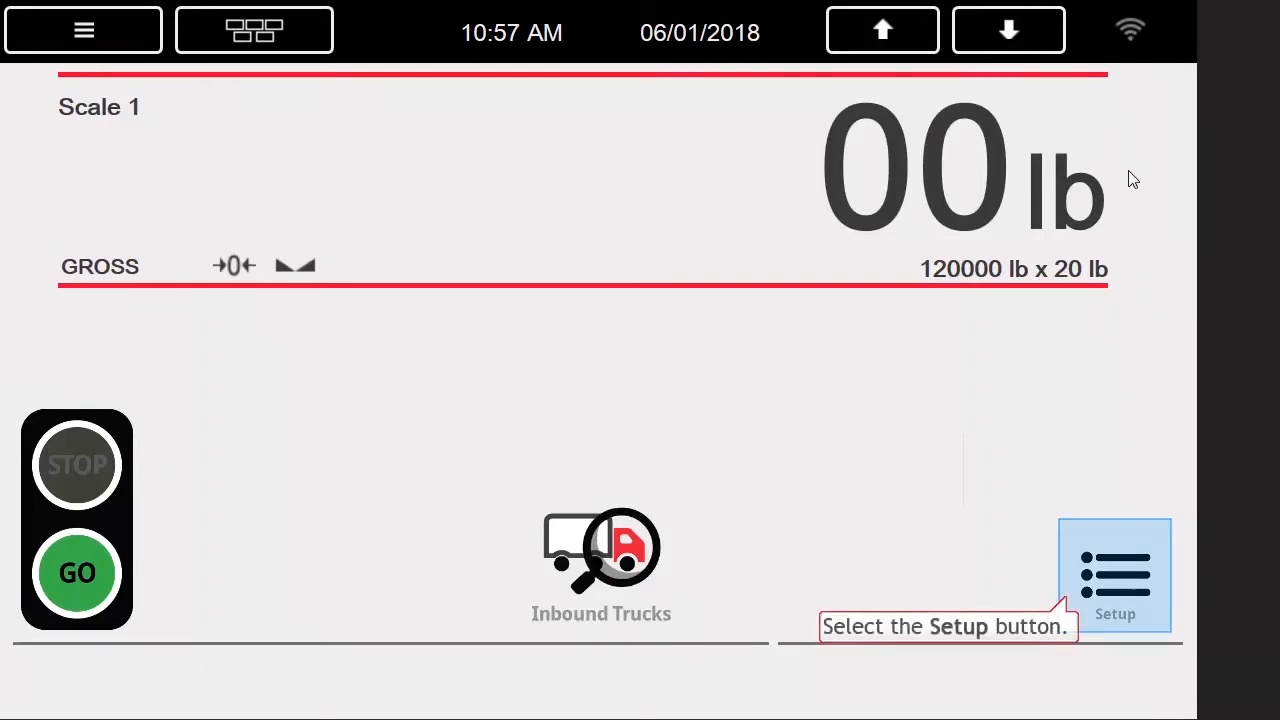
left_click(1114, 576)
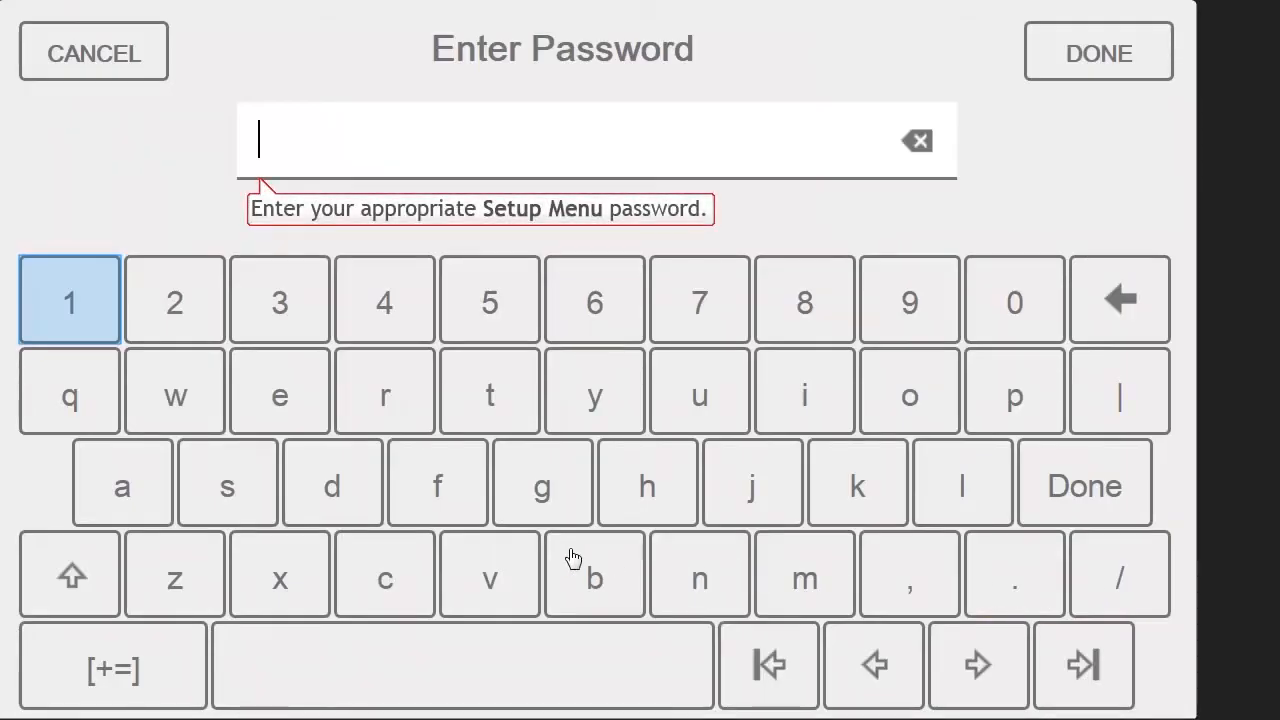
mouse_move(68, 300)
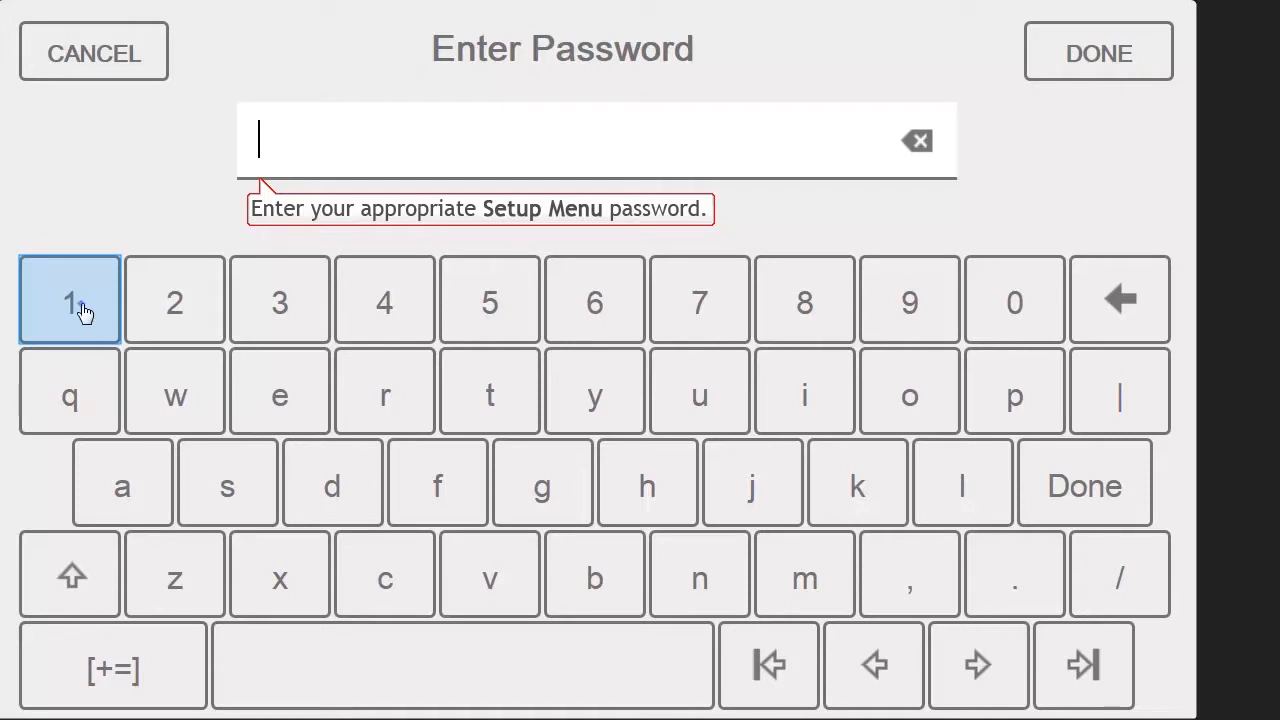
left_click(68, 300)
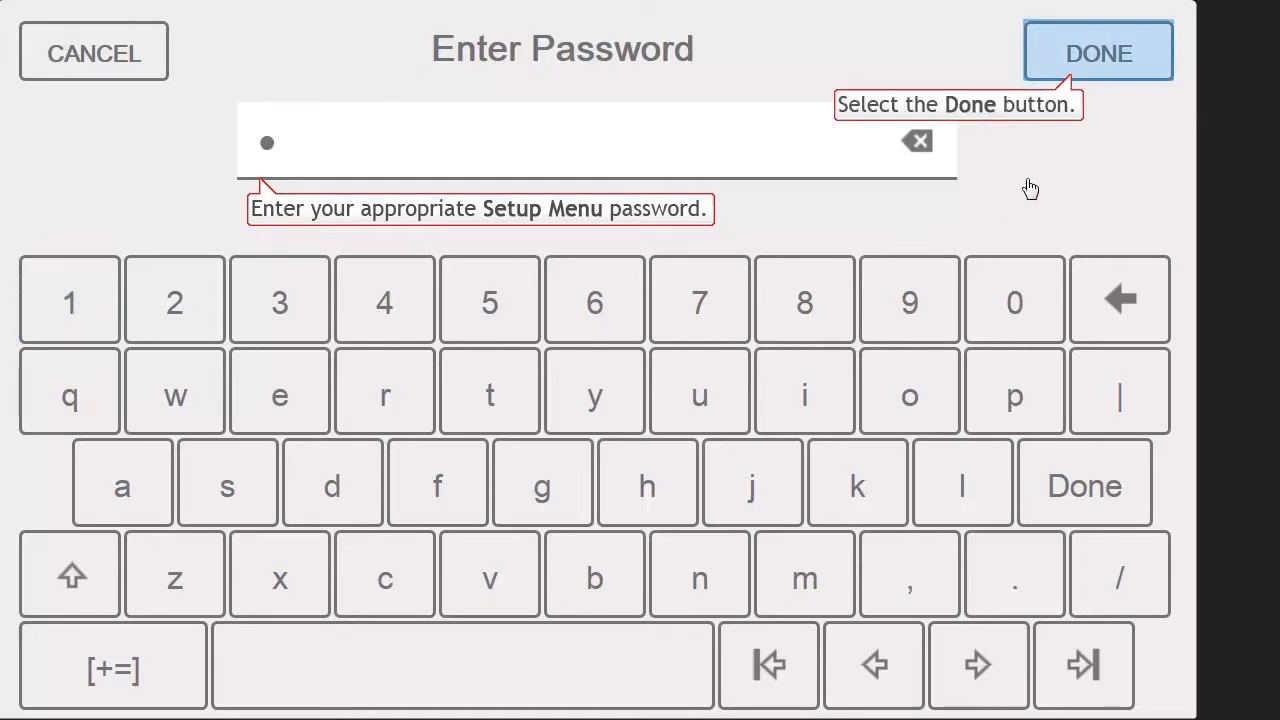
left_click(1098, 52)
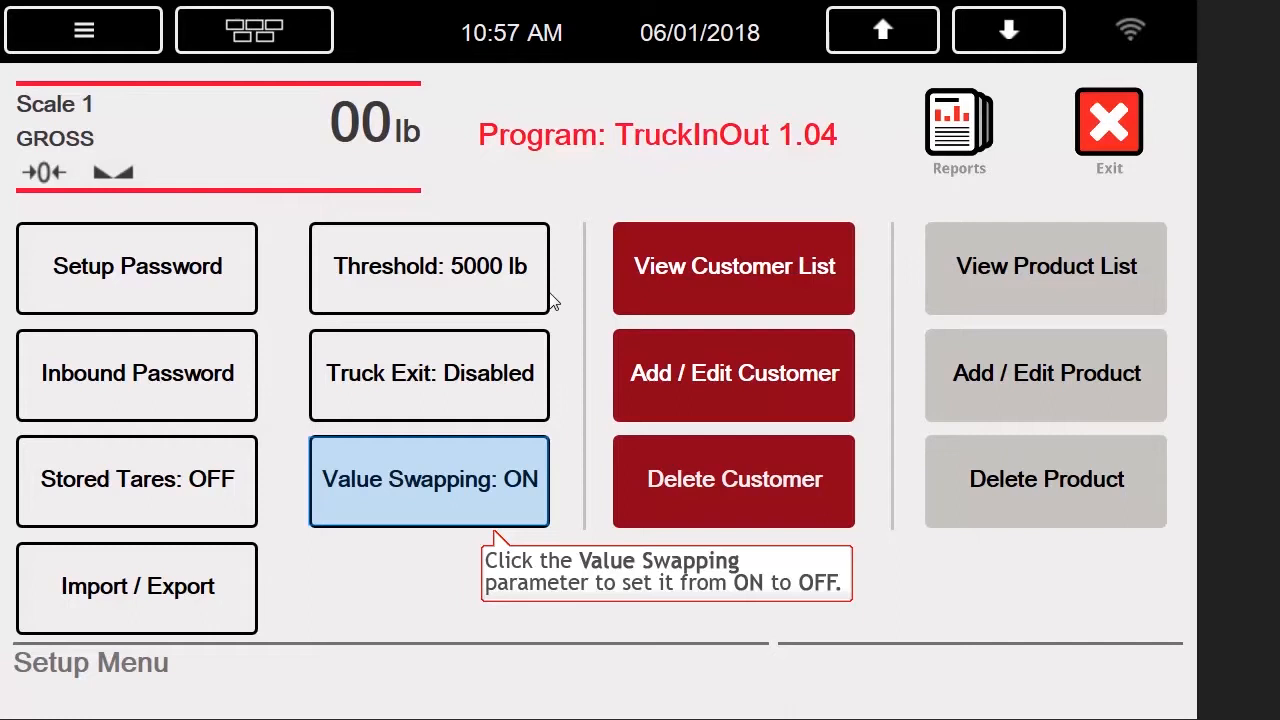
left_click(428, 480)
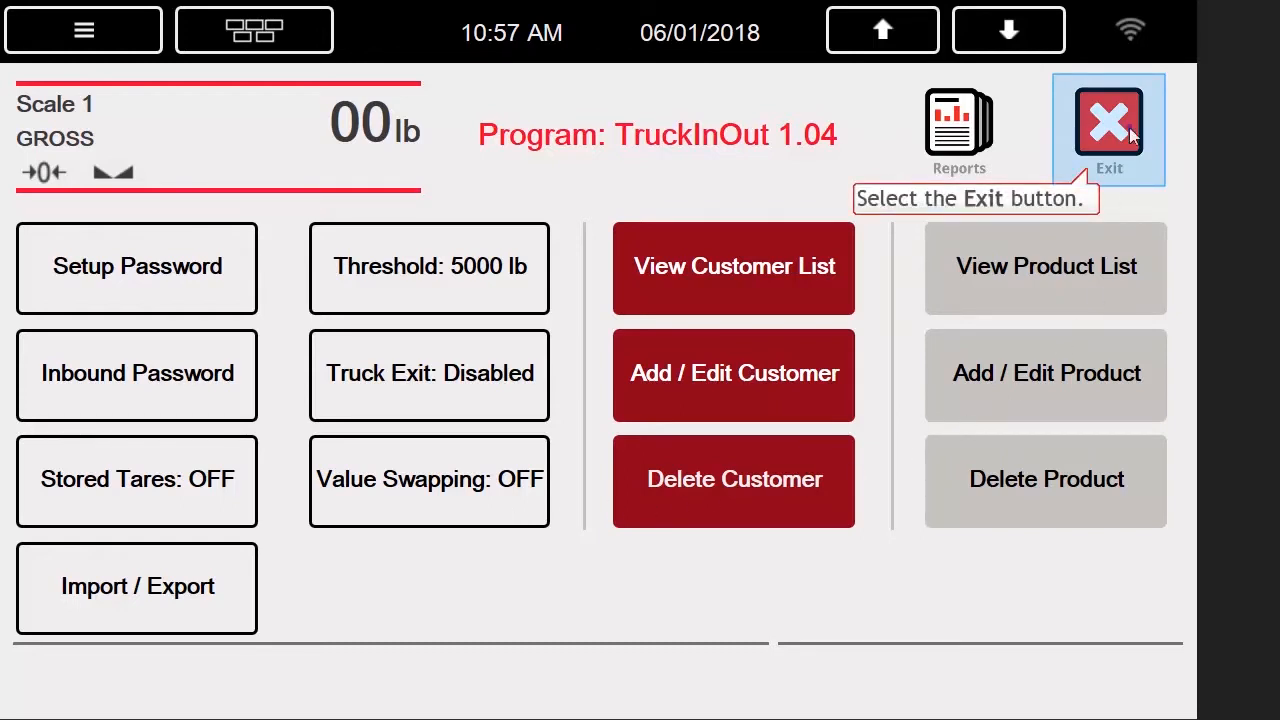
left_click(1108, 128)
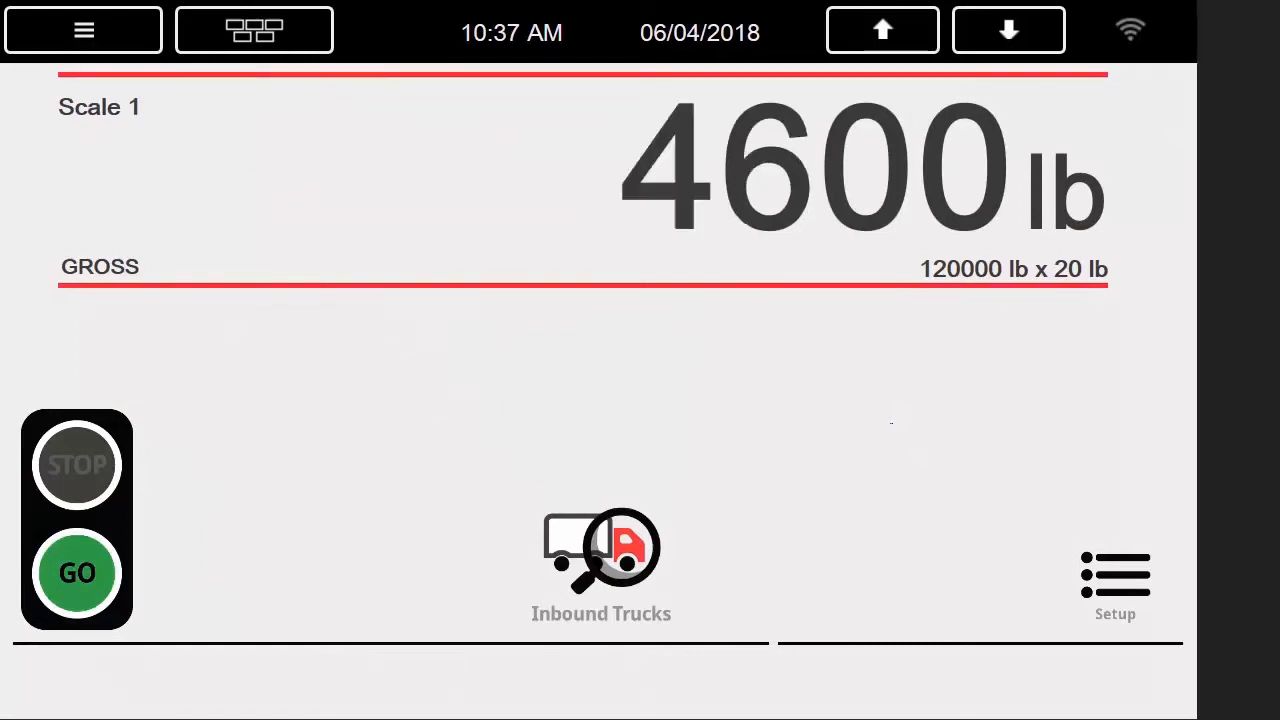
Weigh in truck ID 3 at 100000 lb until Weigh In Complete shows.
left_click(600, 548)
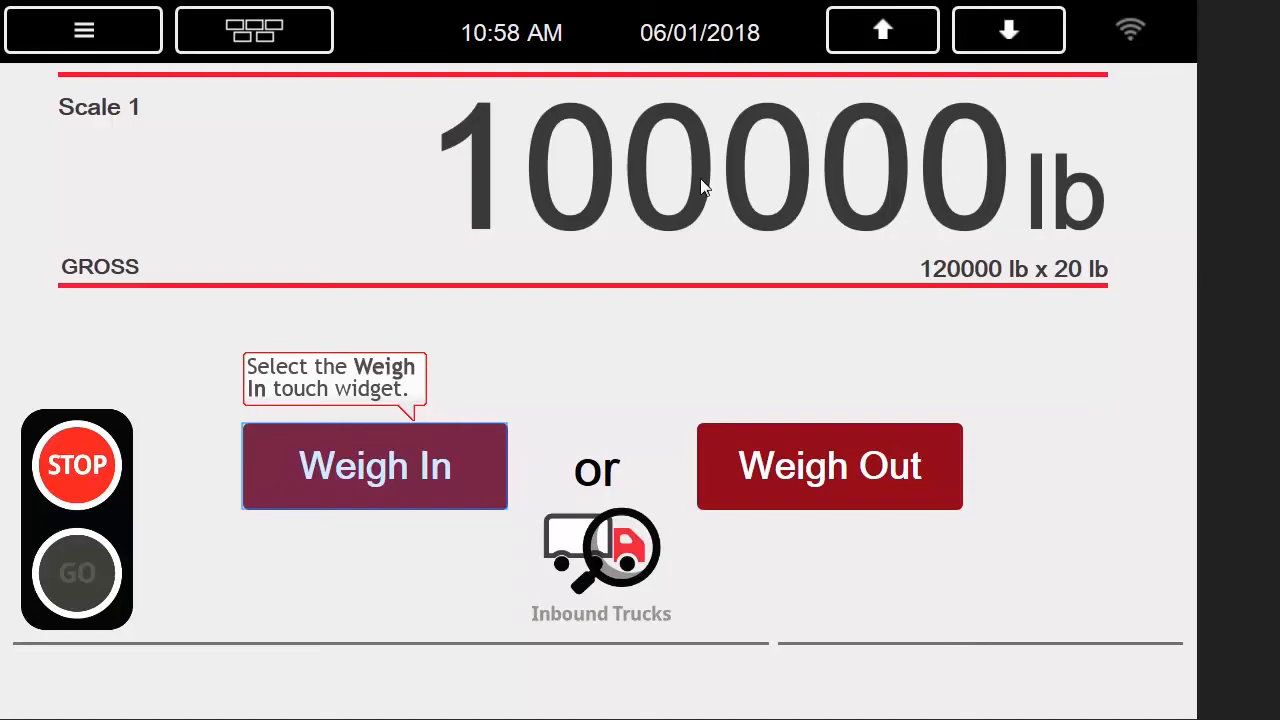
left_click(374, 464)
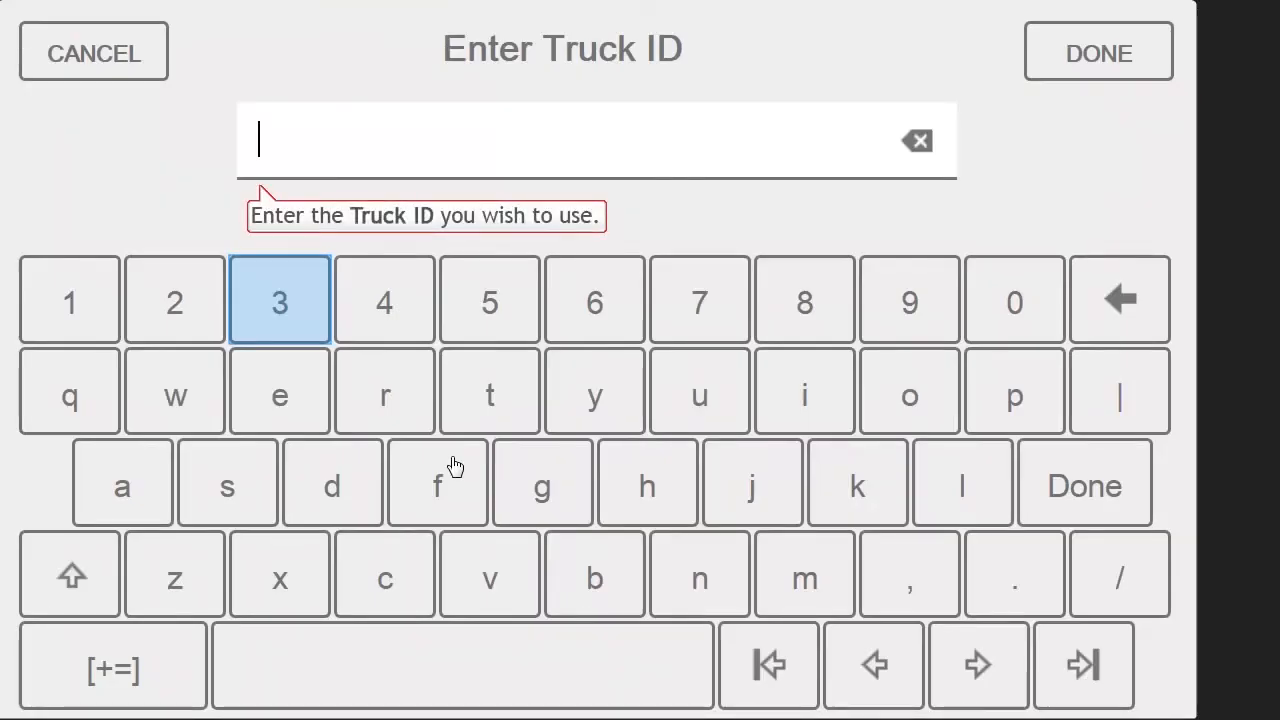
mouse_move(280, 300)
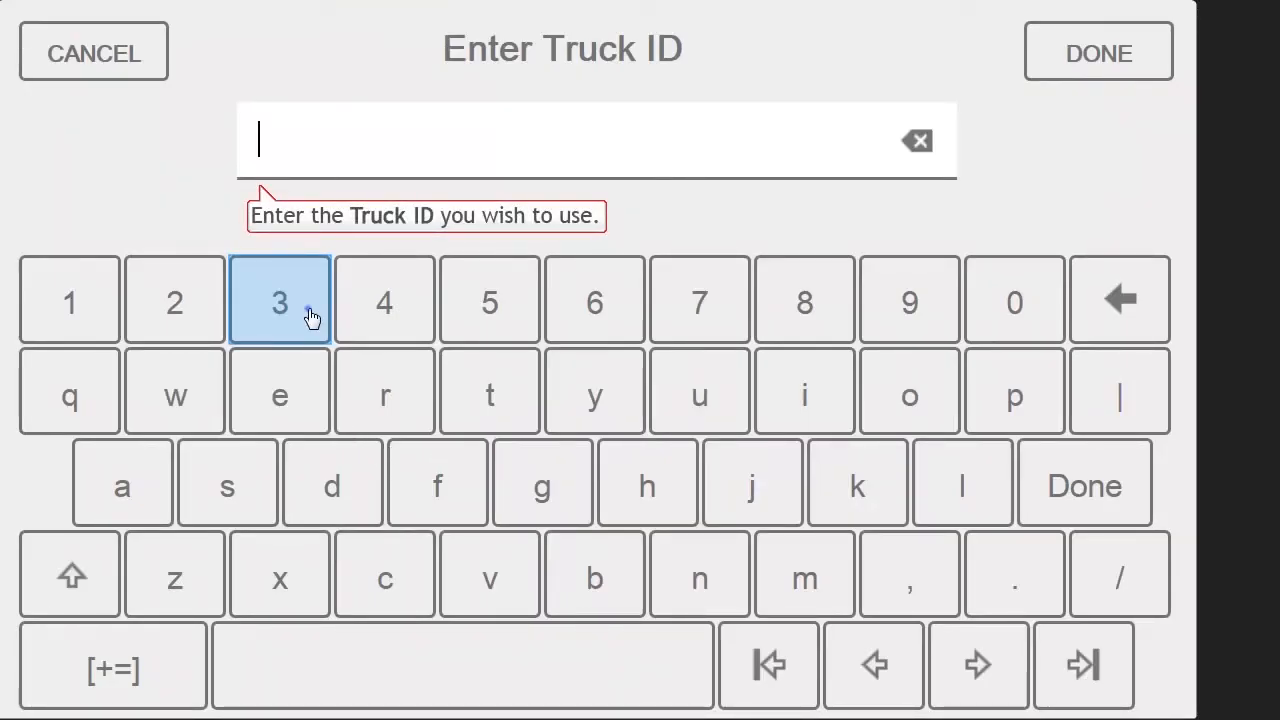
left_click(280, 300)
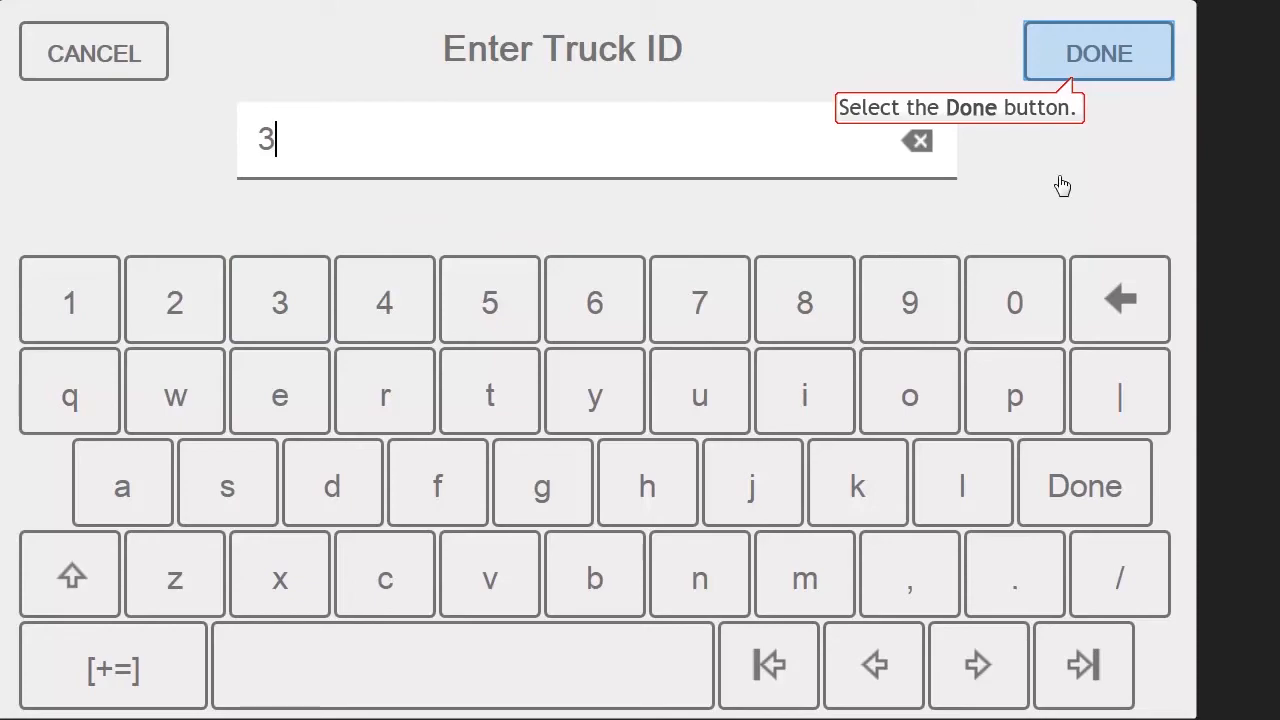
left_click(1098, 52)
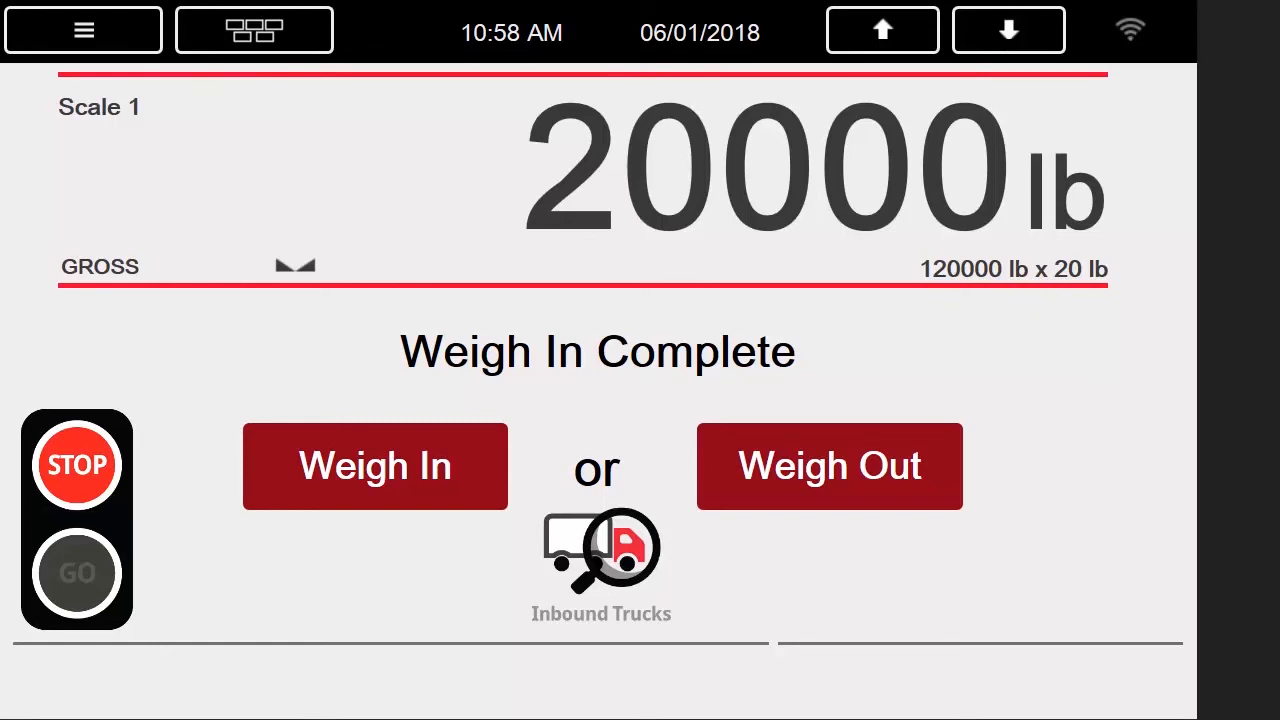
mouse_move(828, 466)
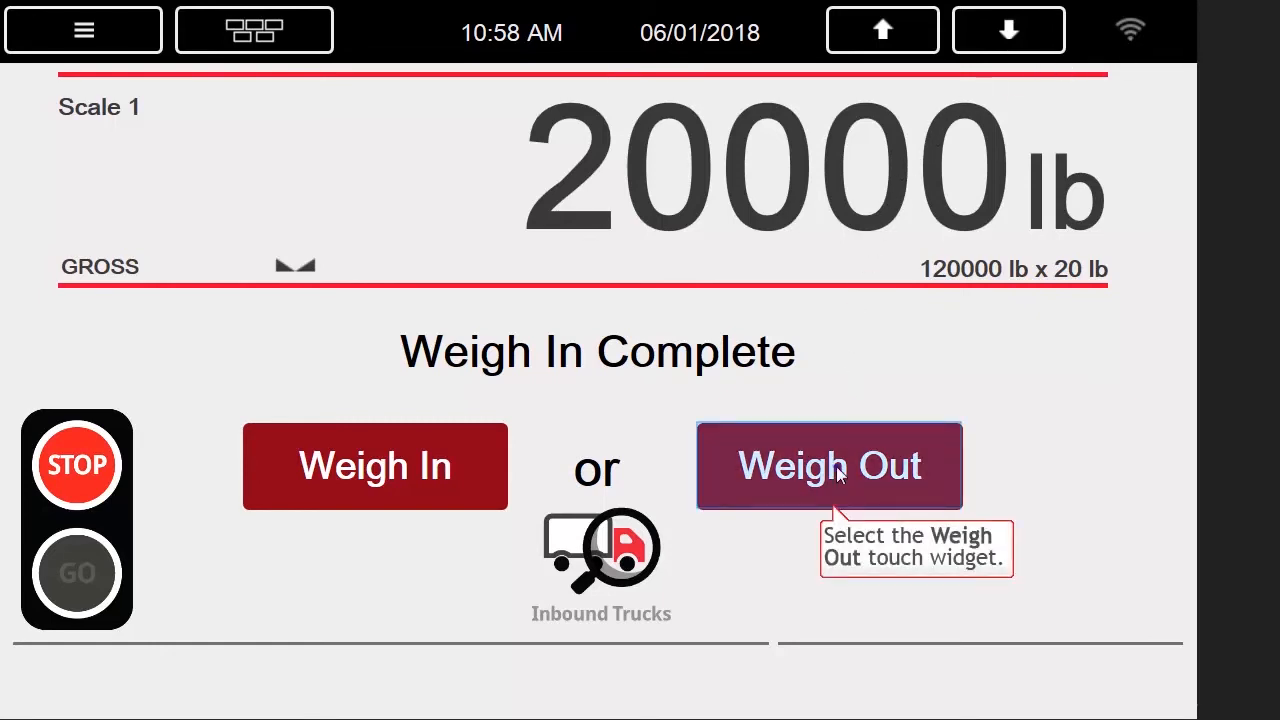
Weigh out truck 3 at 20000 lb, printing a ticket with -80000 lb net.
left_click(828, 464)
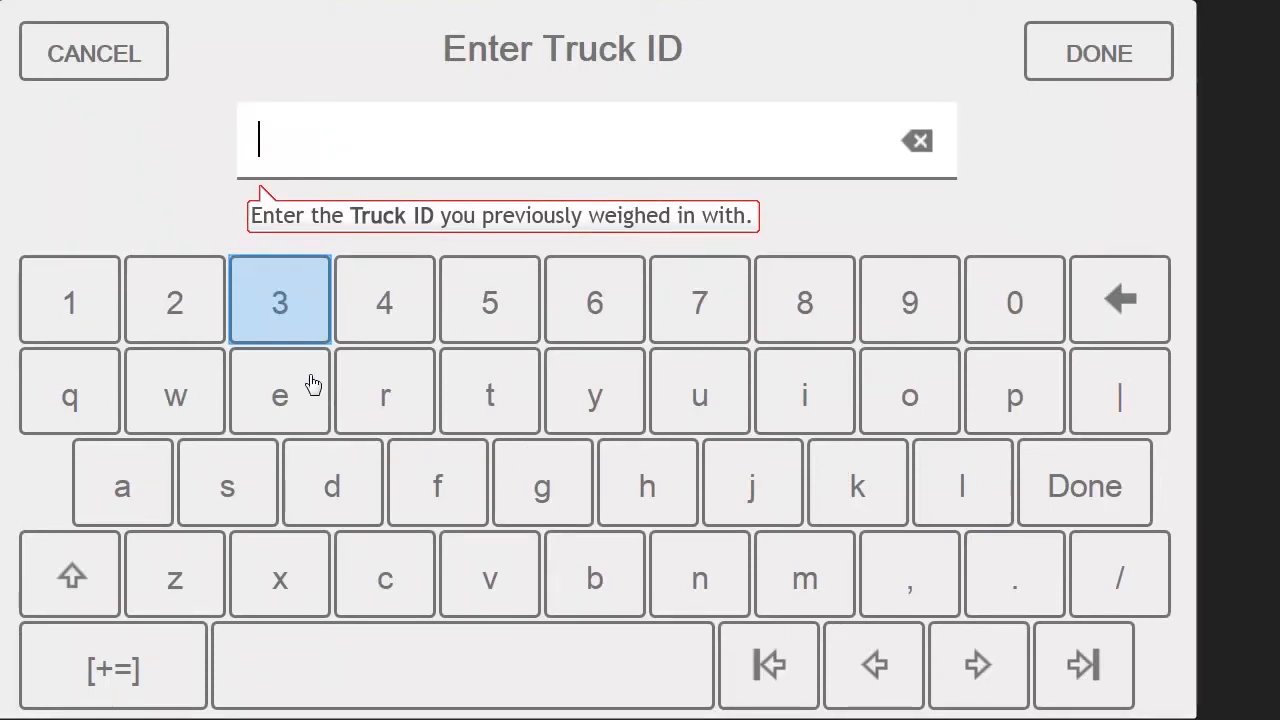
left_click(280, 300)
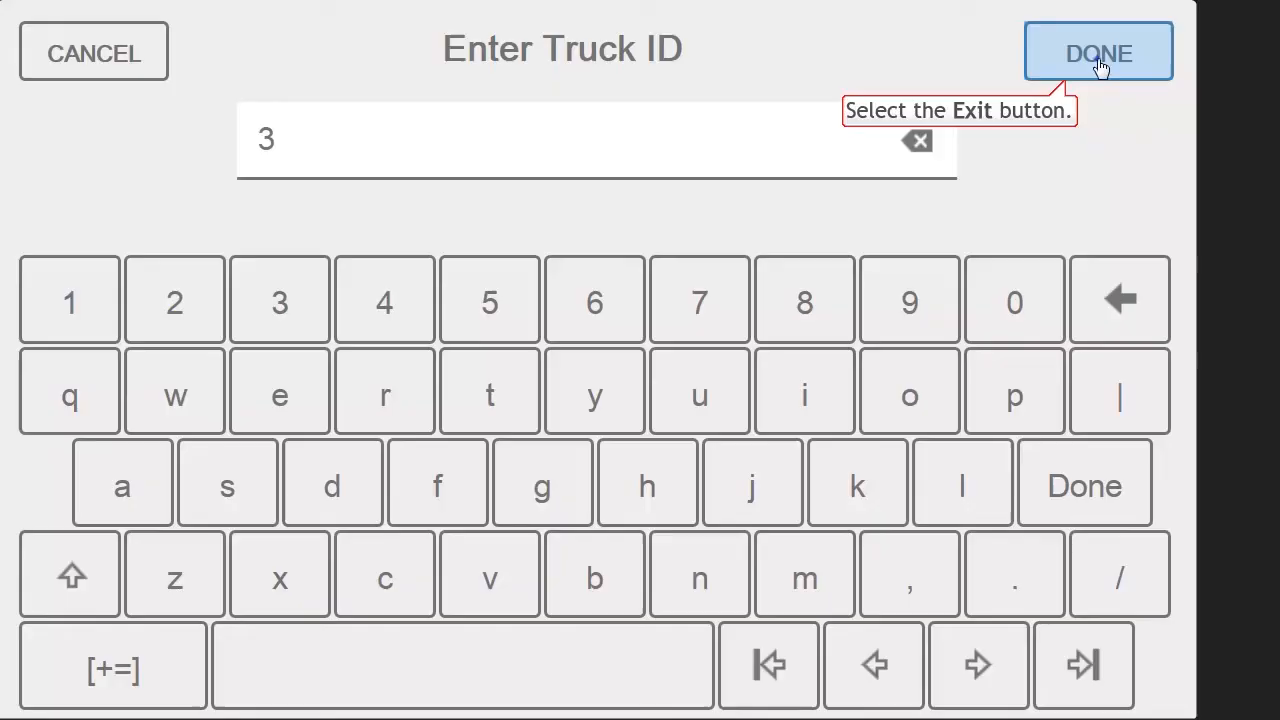
left_click(1096, 52)
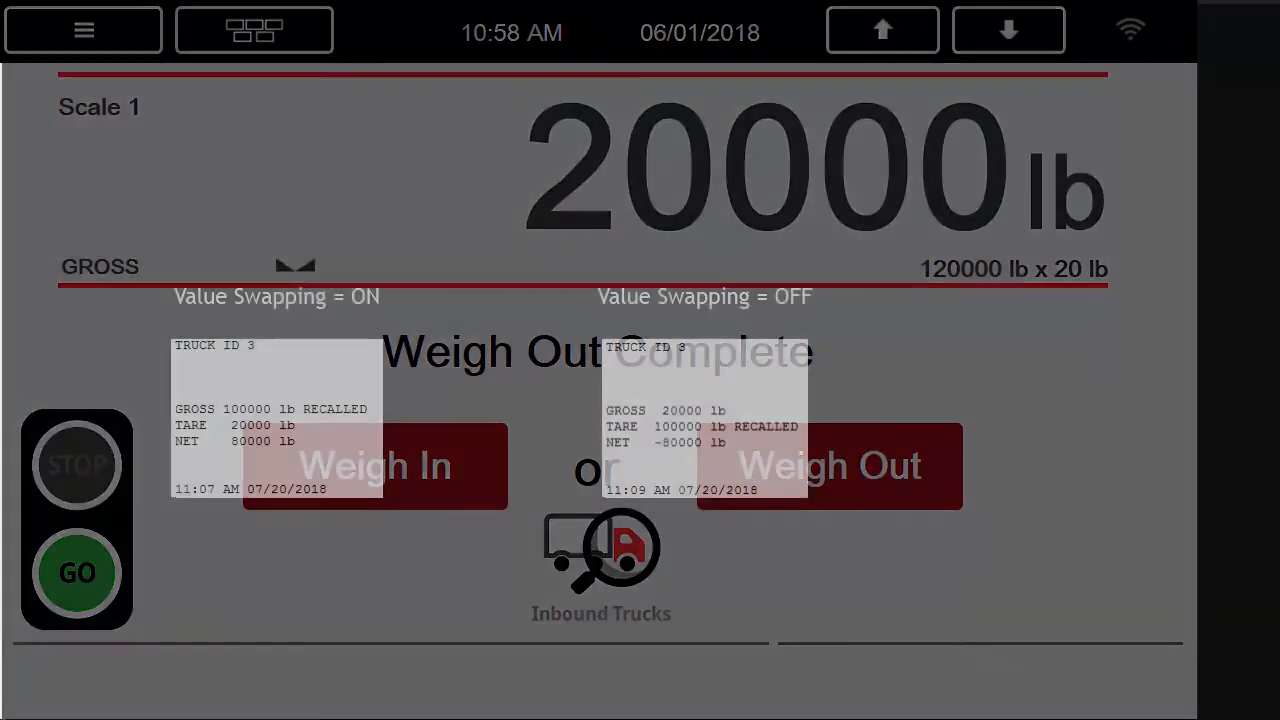